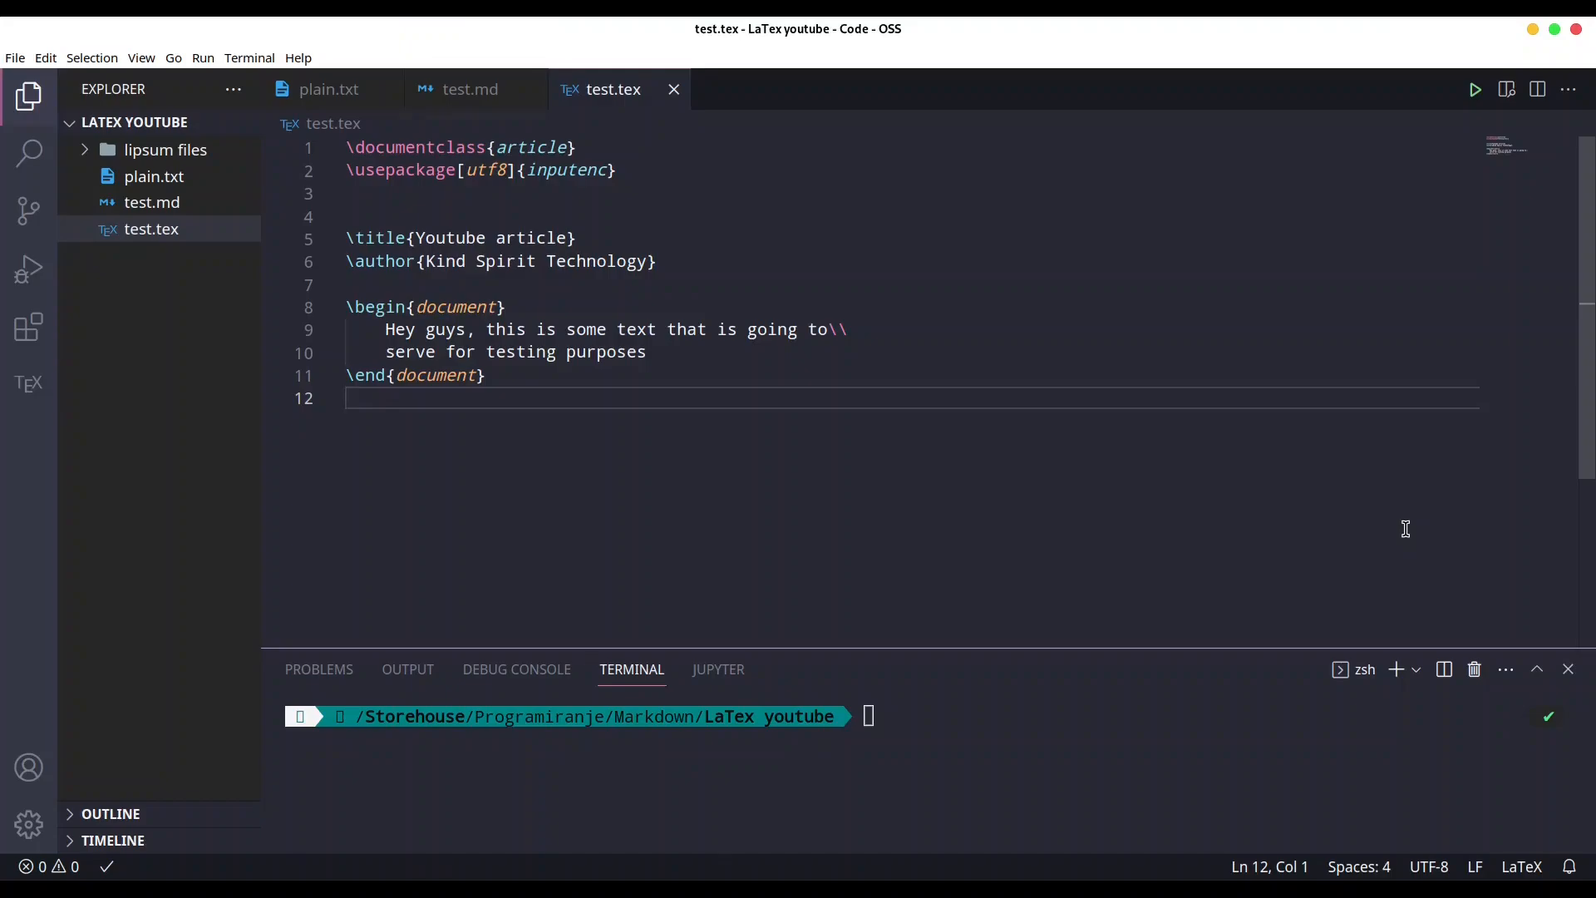
Step: Run latex test.tex in the terminal to produce test.dvi, test.aux and test.log
left_click(351, 397)
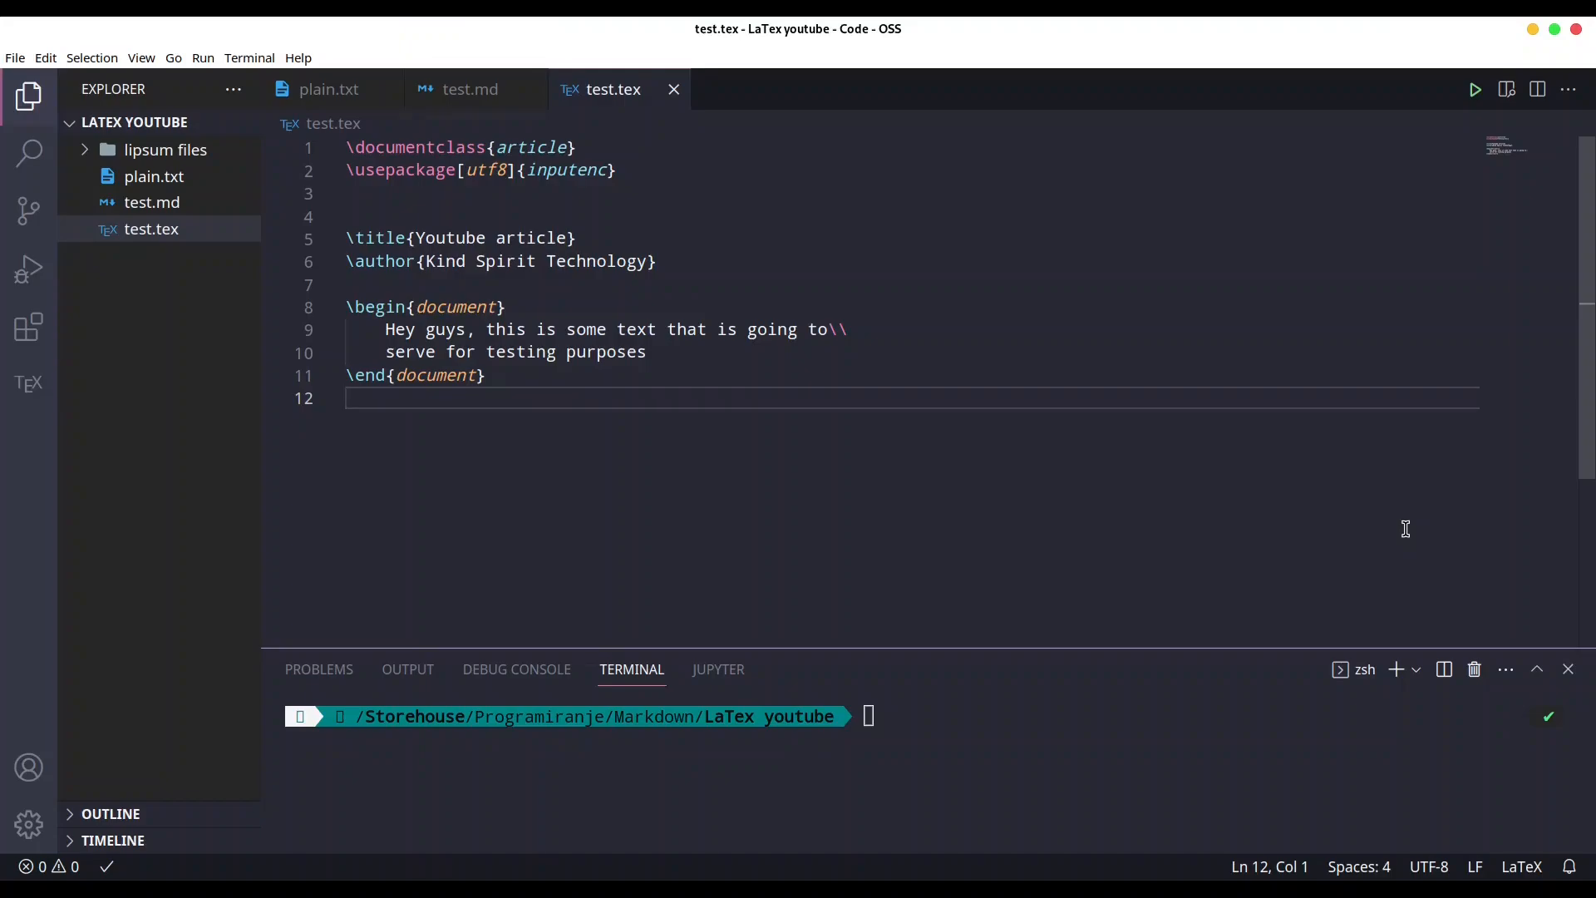
left_click(350, 397)
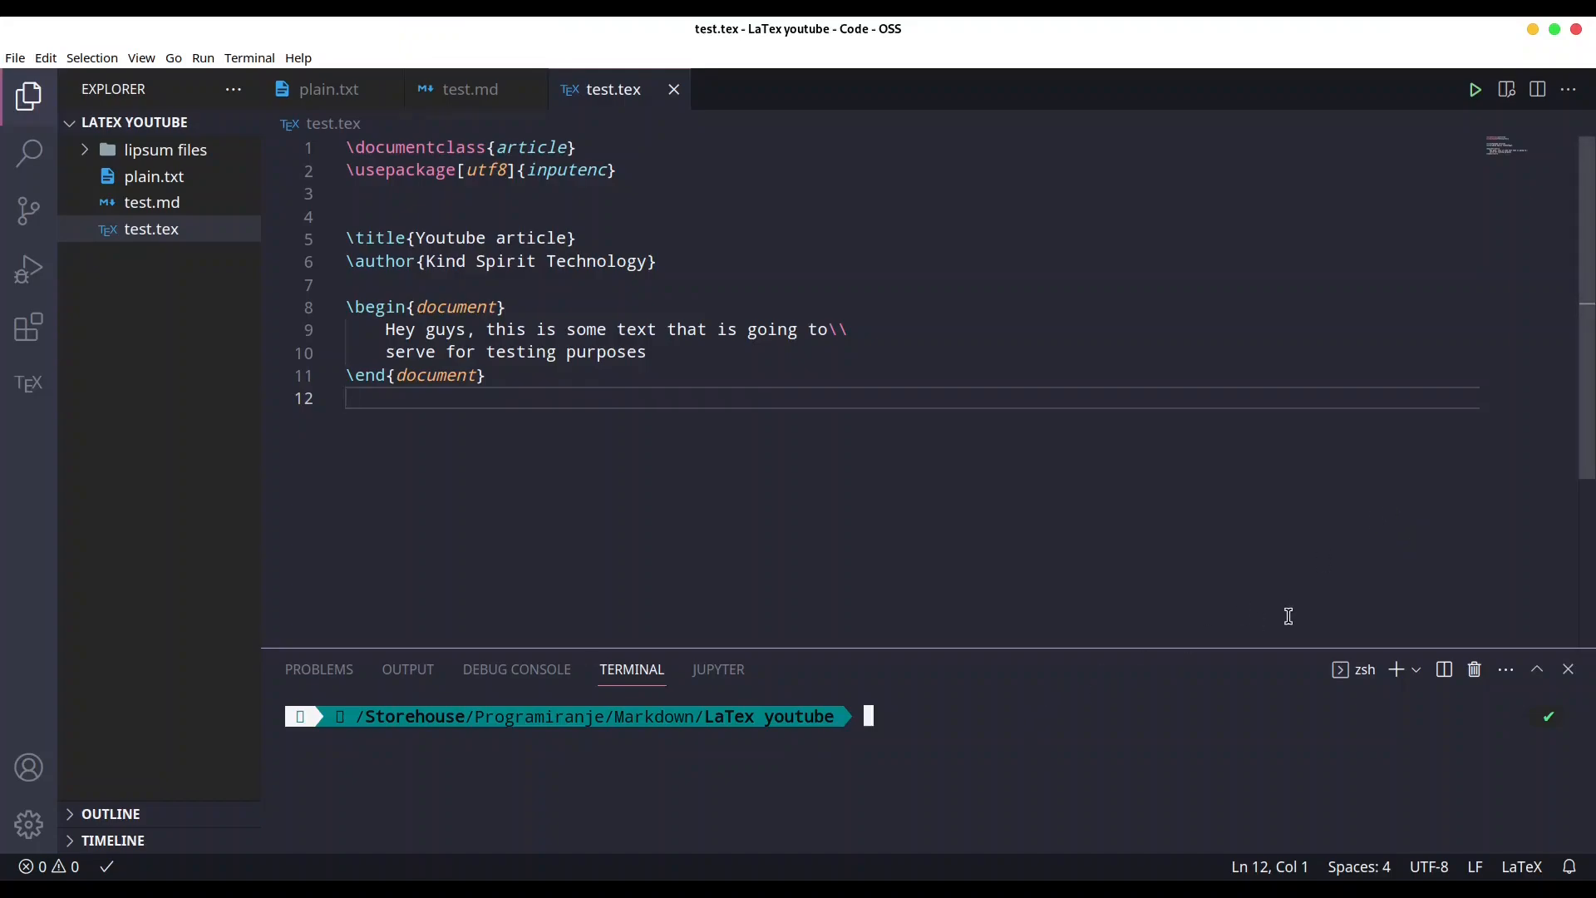
type("latex test.tex")
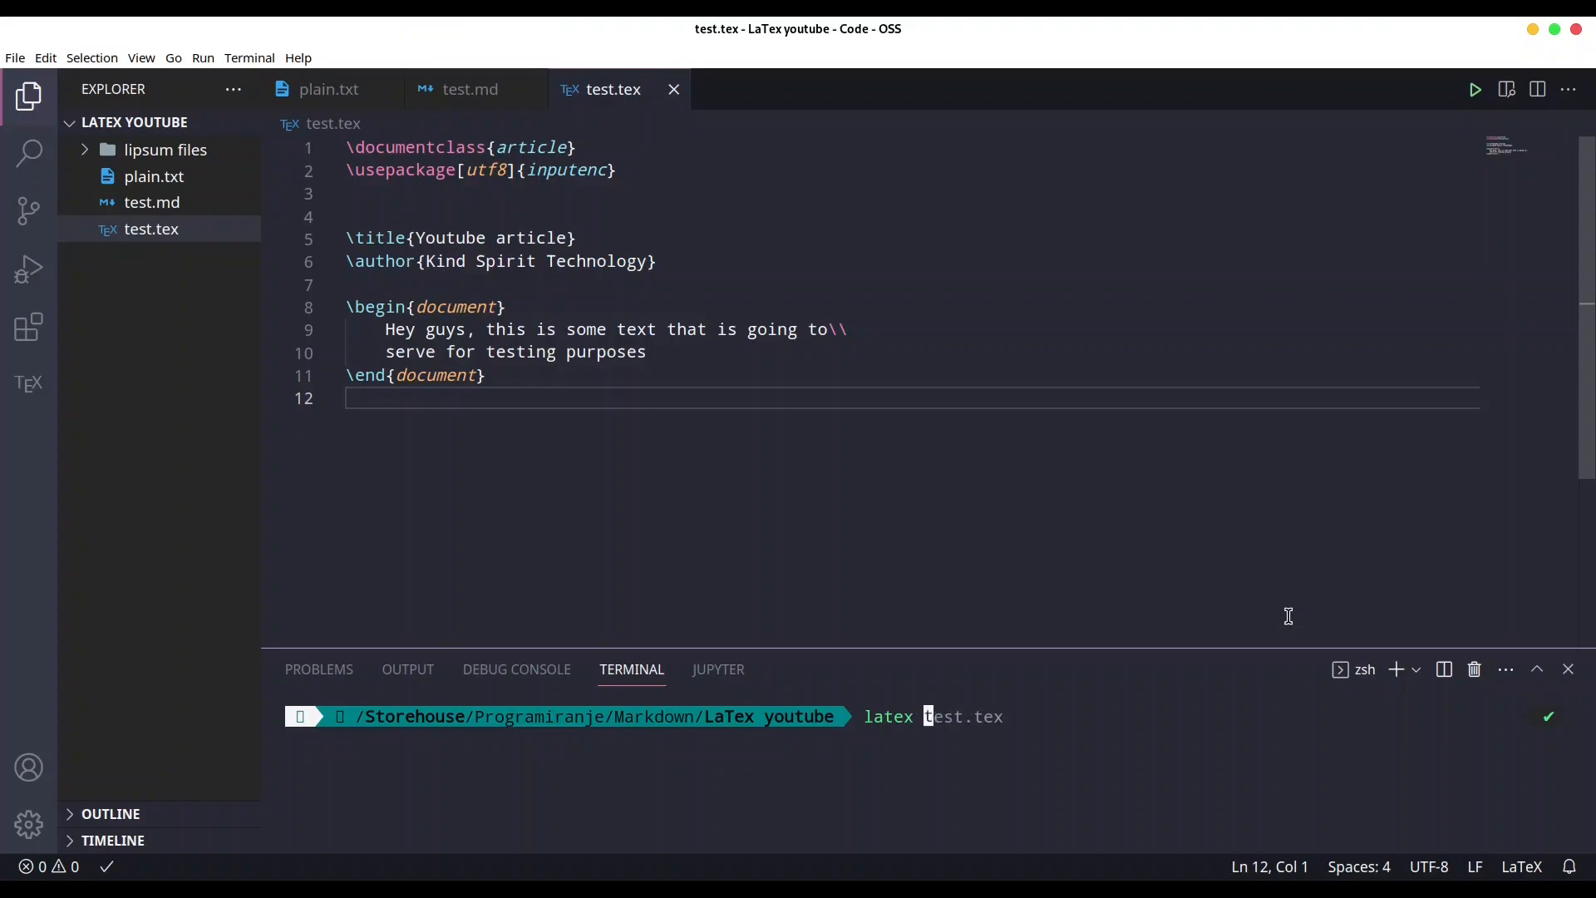
type("se")
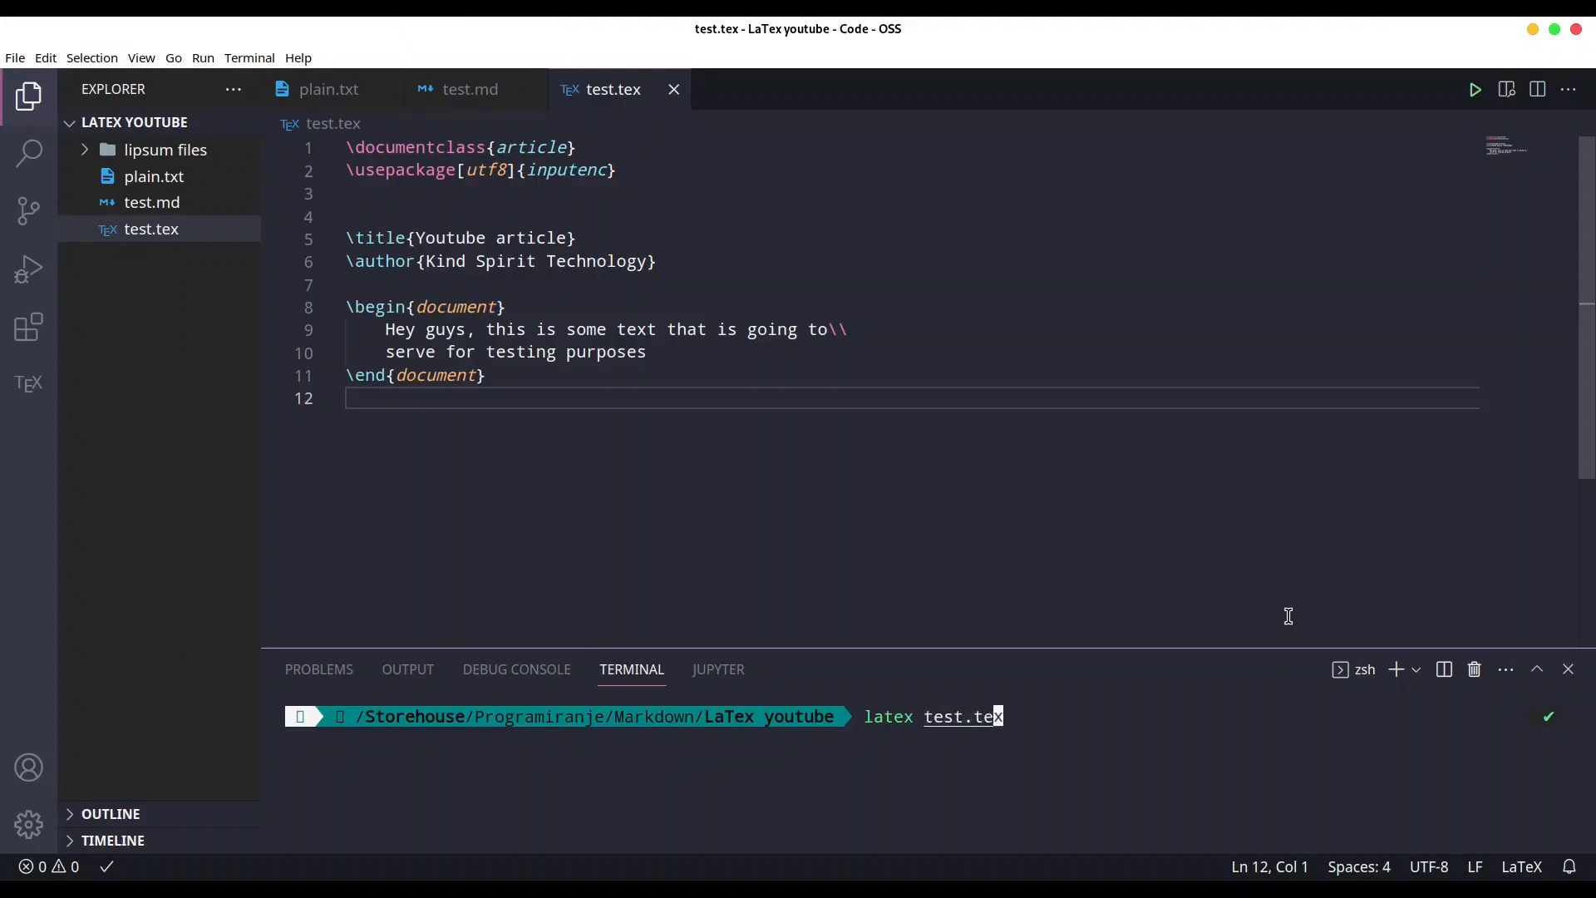
key("Return")
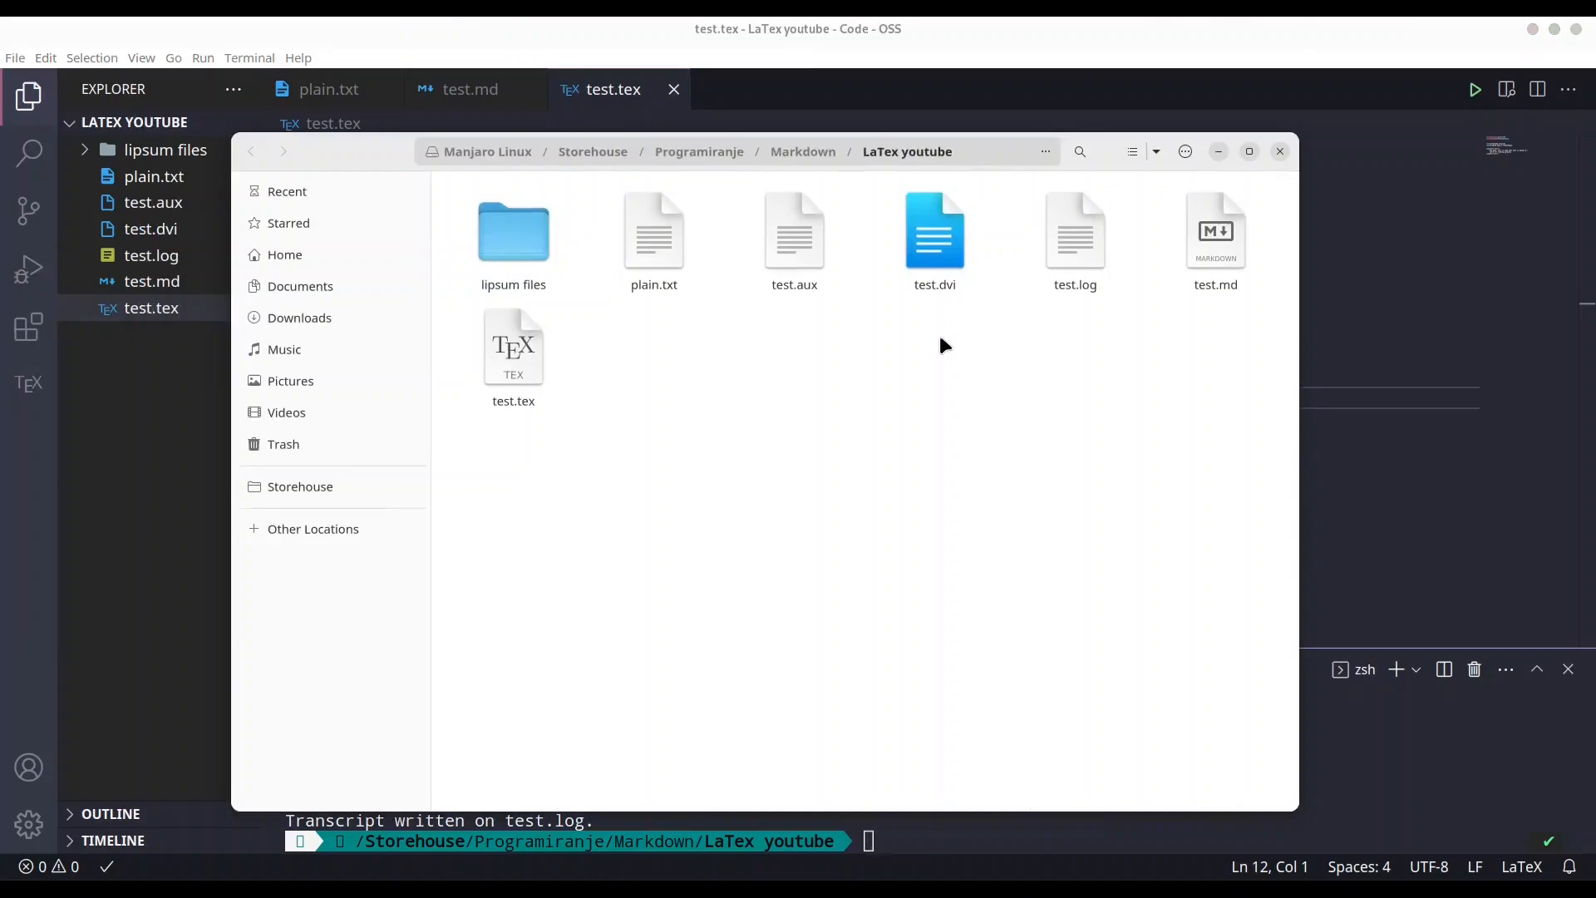
mouse_move(974, 410)
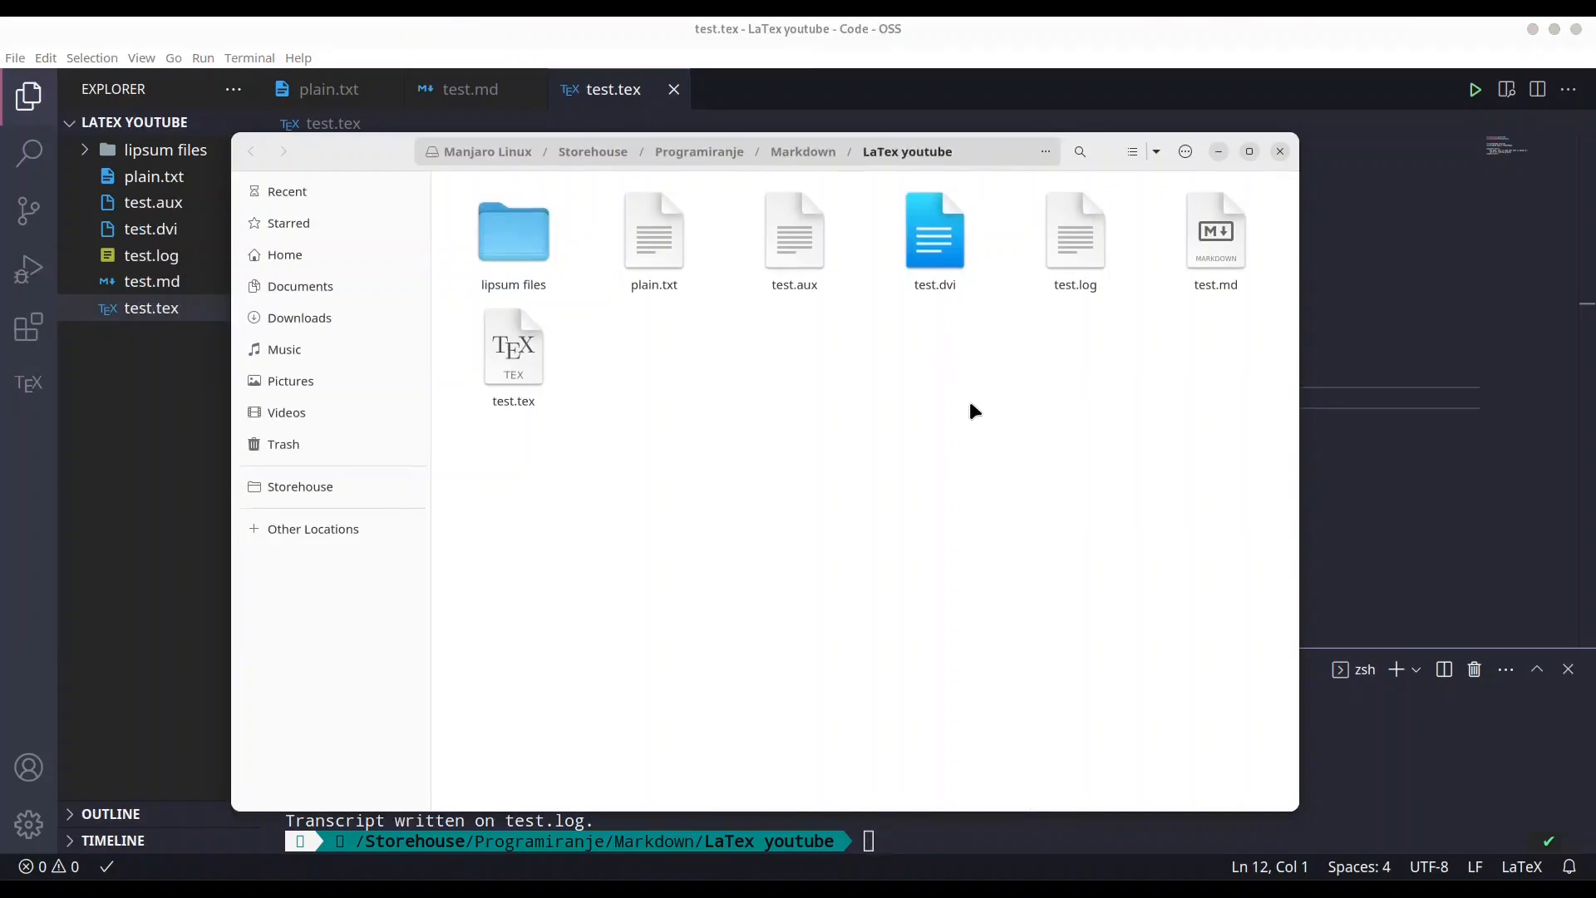
mouse_move(933, 234)
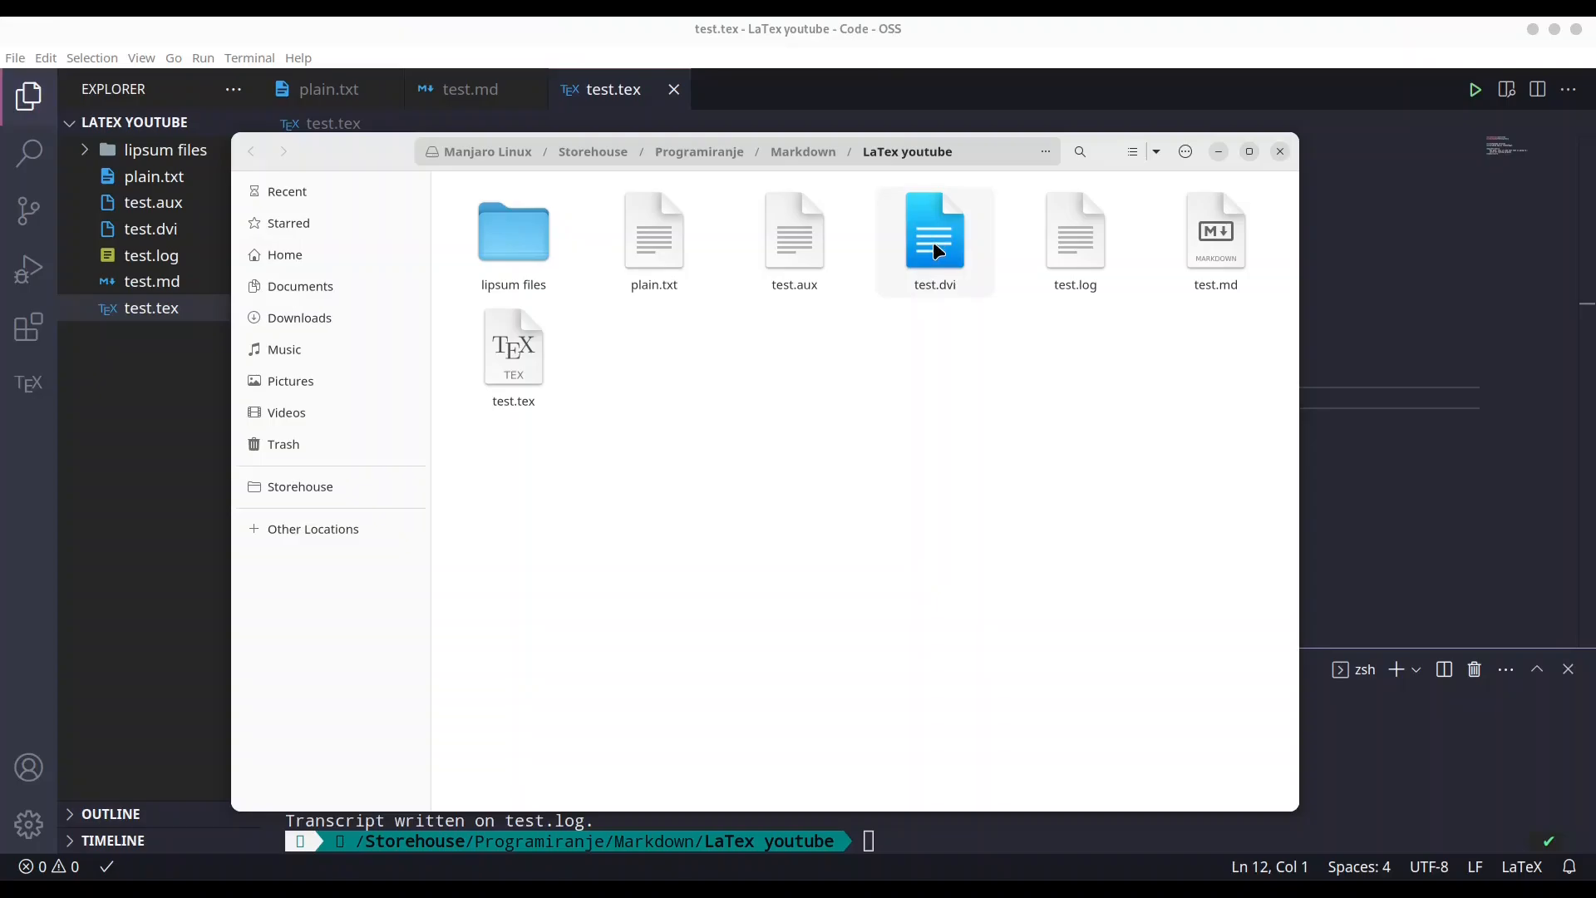
Step: Try opening the generated test.dvi in Files, then close the folder window
double_click(932, 234)
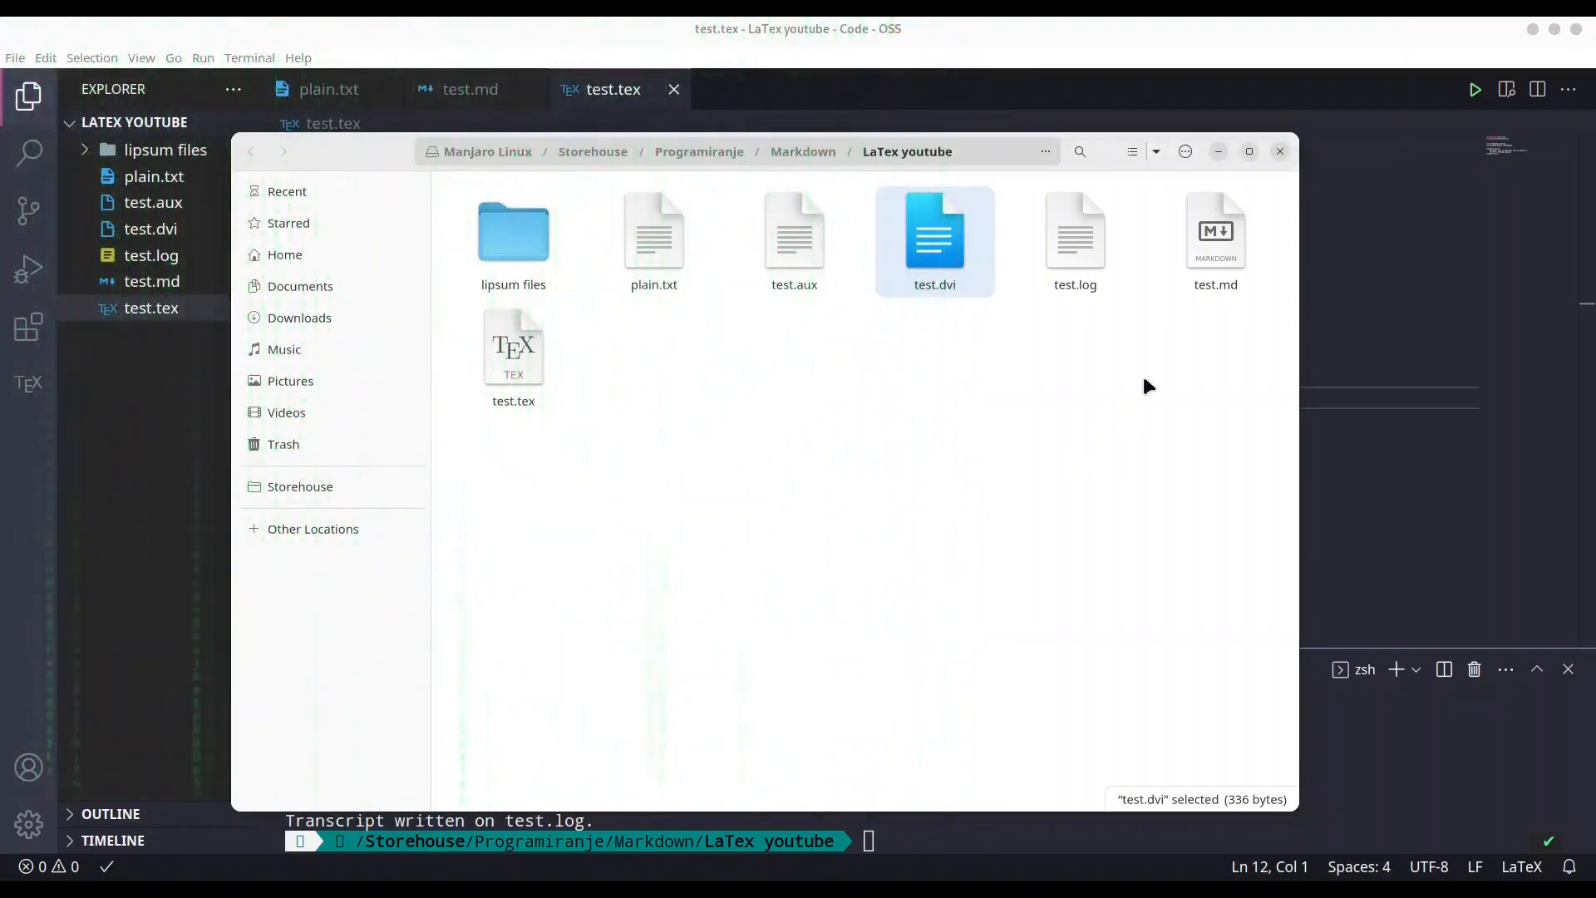
left_click(1280, 151)
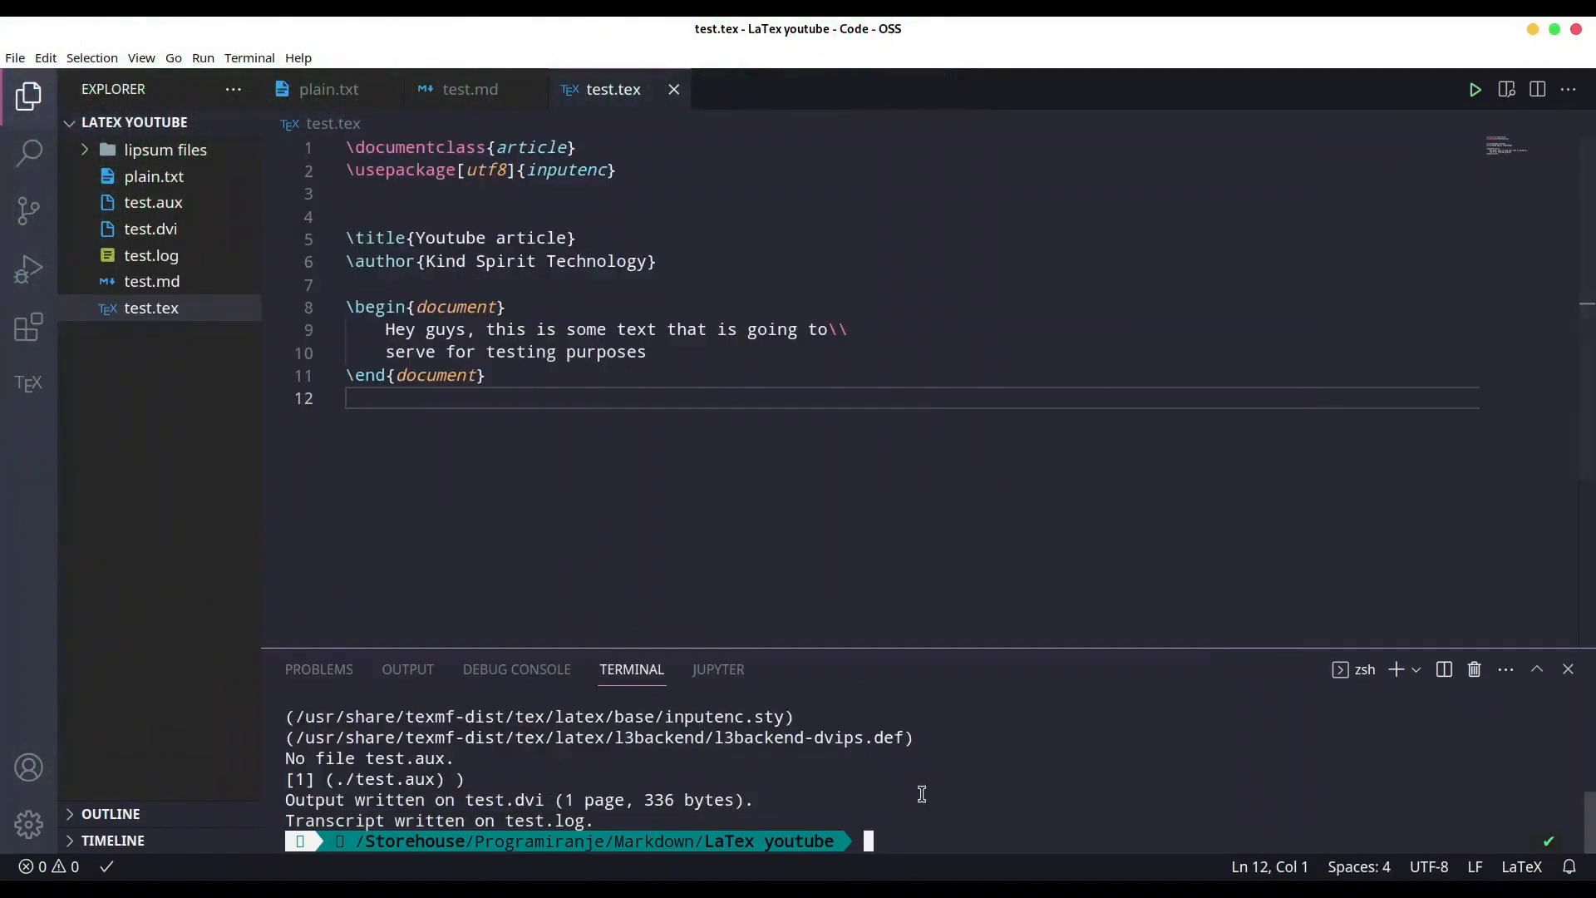
mouse_move(1112, 479)
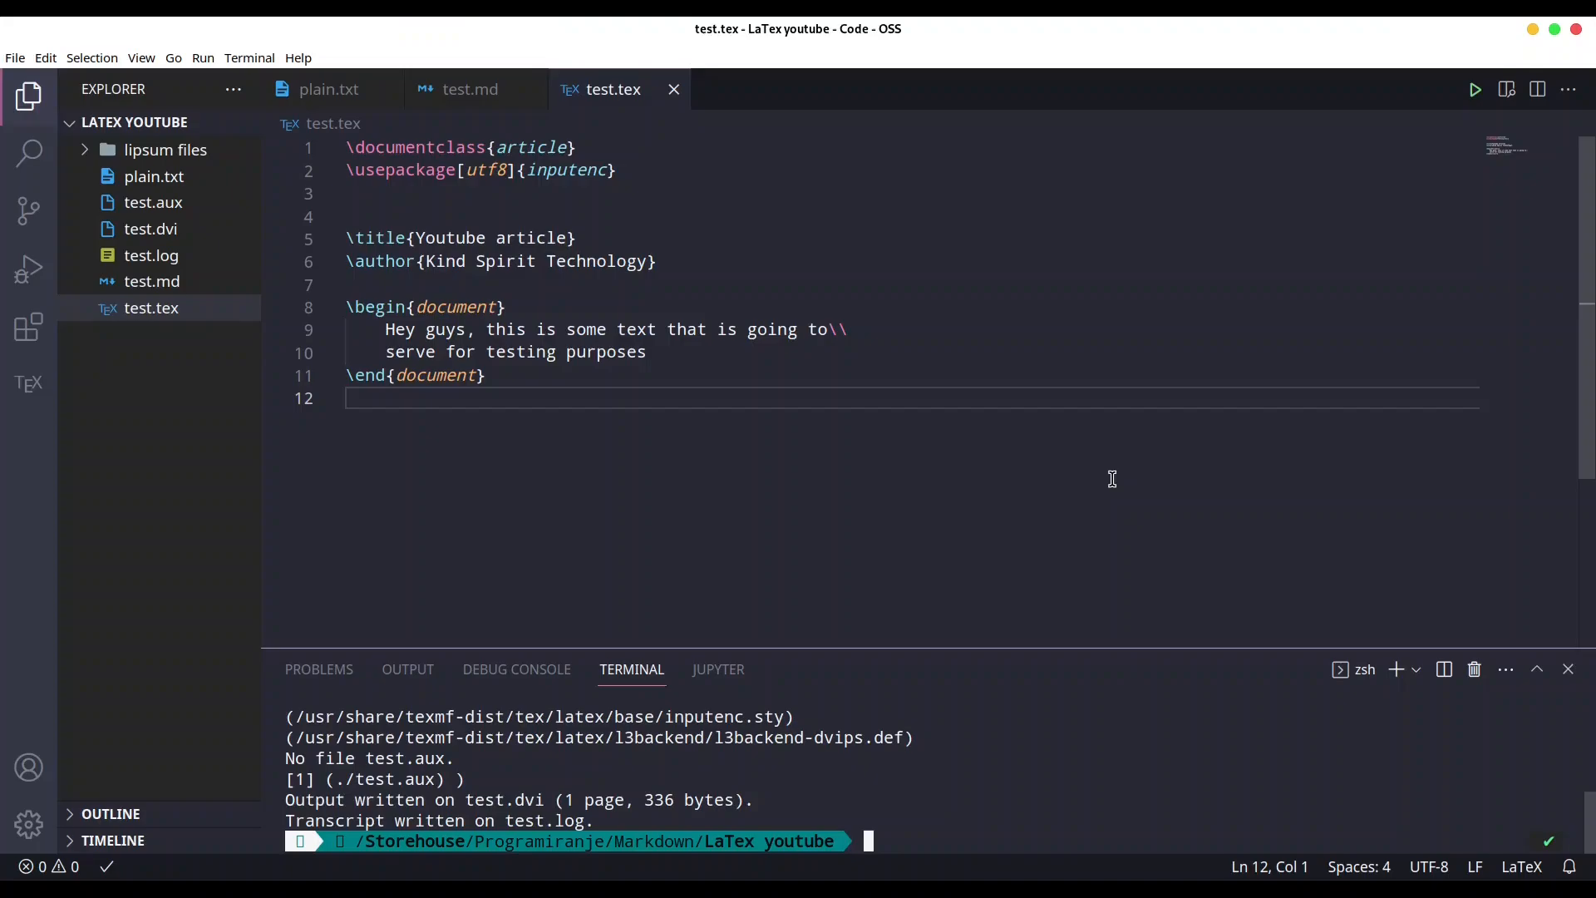
Step: Run htlatex test.tex in the terminal to generate test.html, test.css and related files
type("htlatex test.tex")
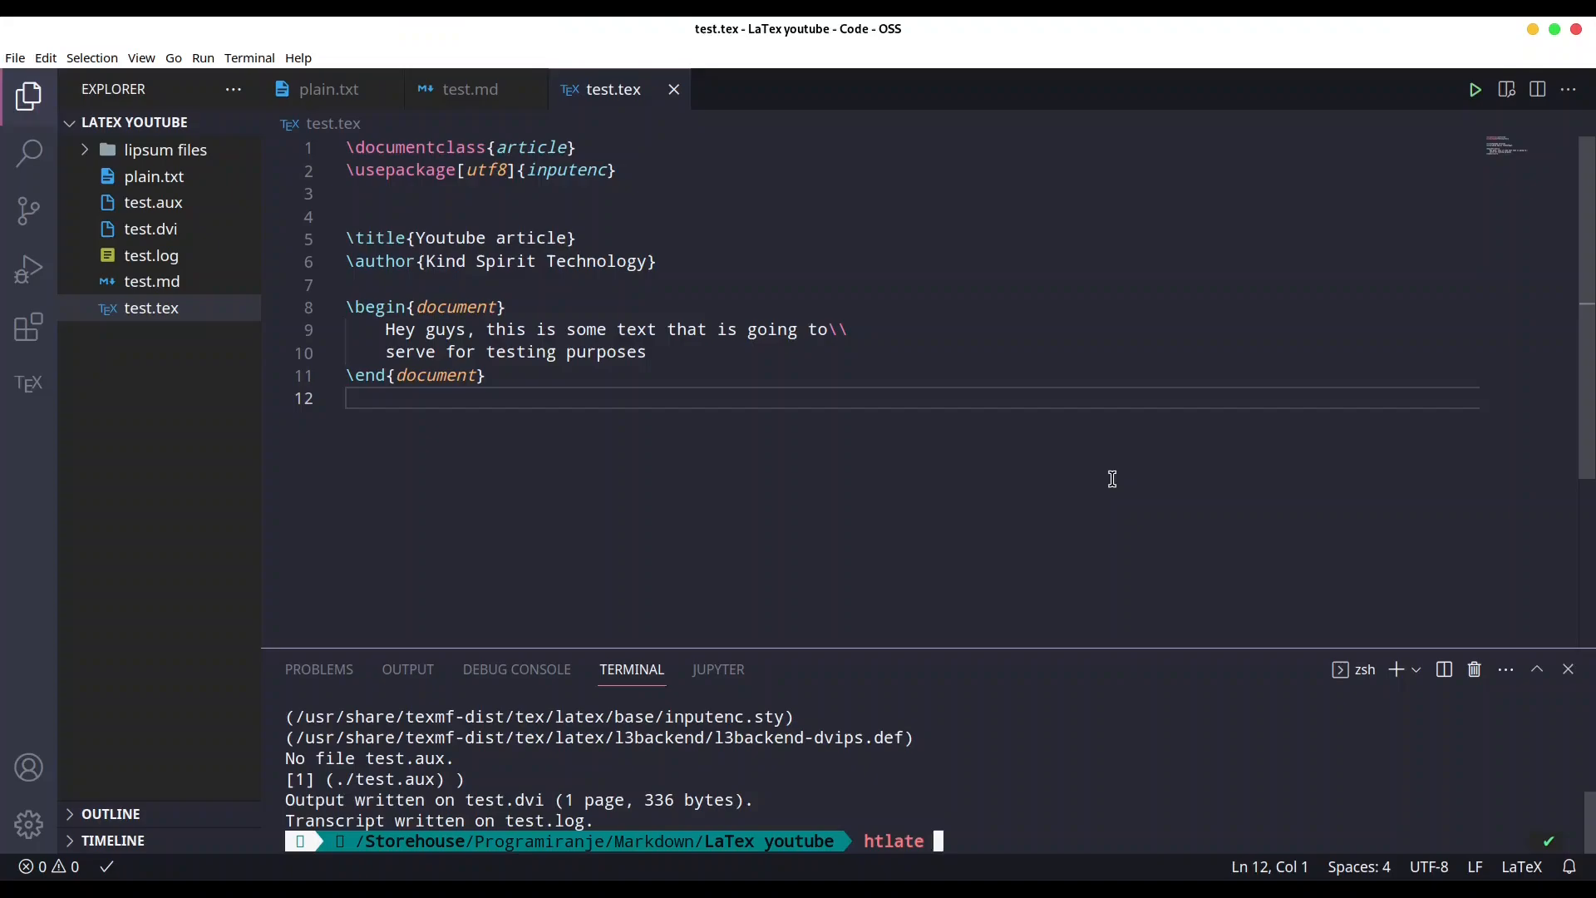
type("x test.tex")
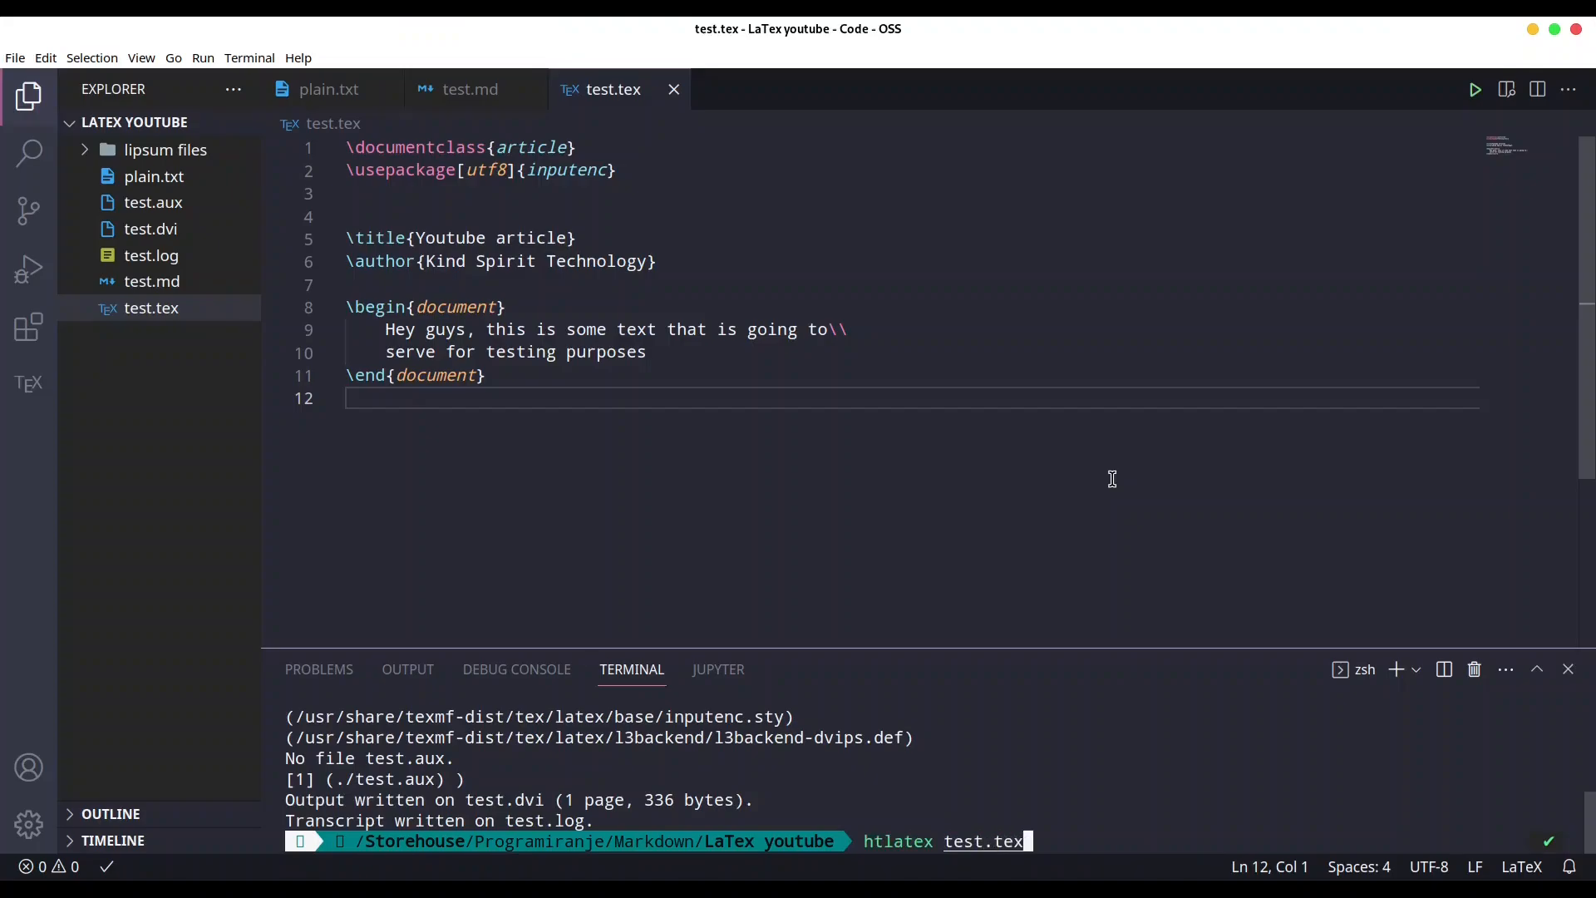
key("Return")
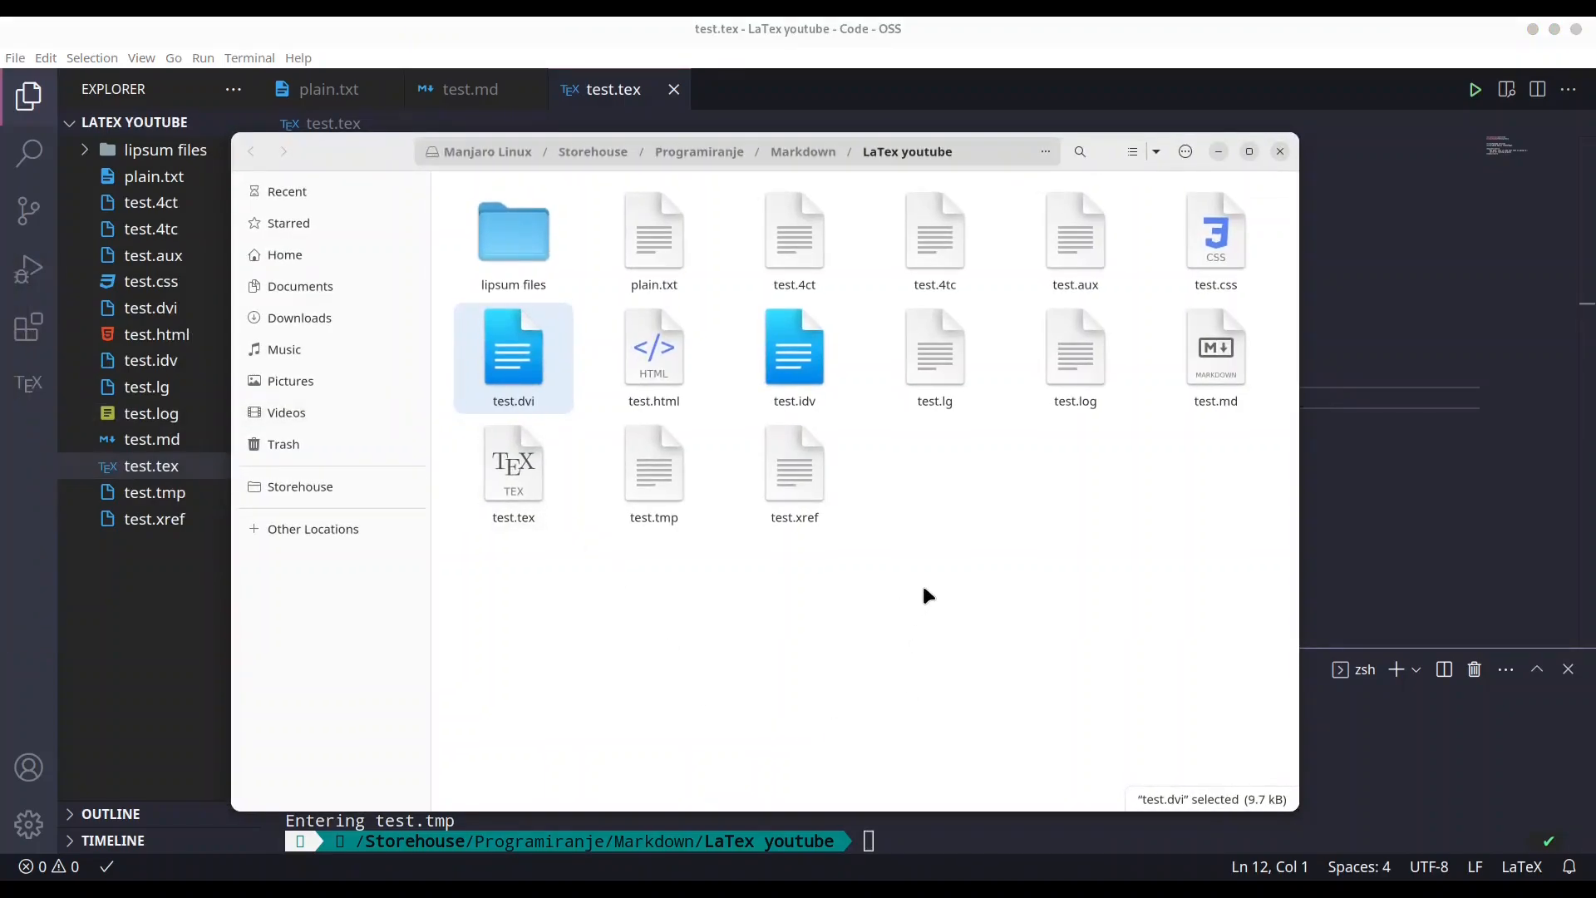
mouse_move(667, 371)
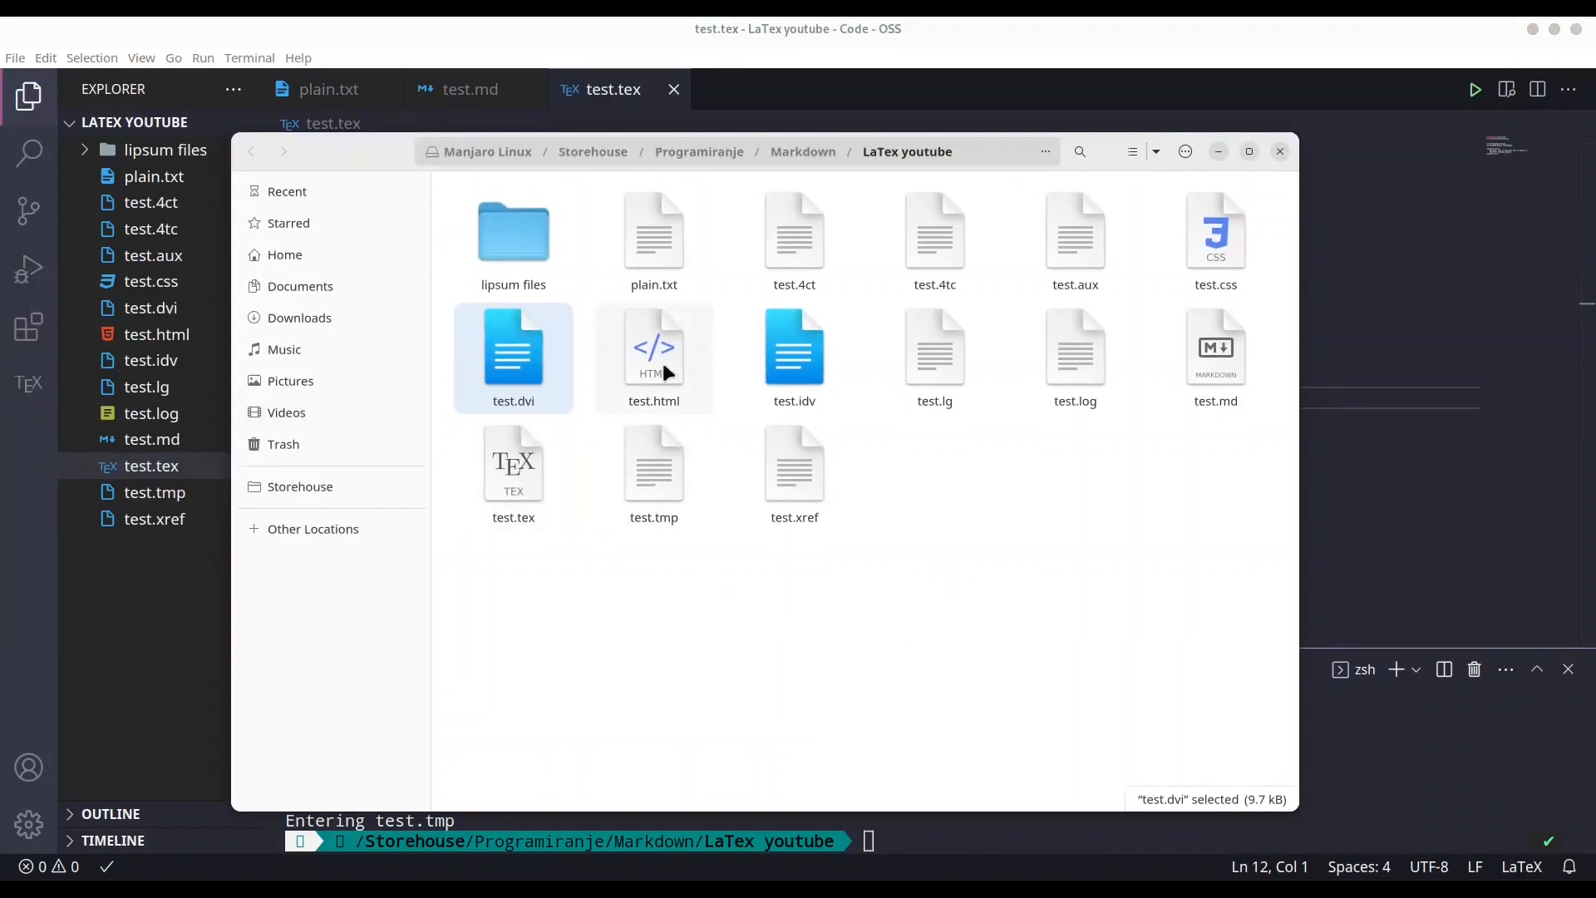
Step: Select test.html in the LaTex youtube folder and bring up its context actions
left_click(653, 348)
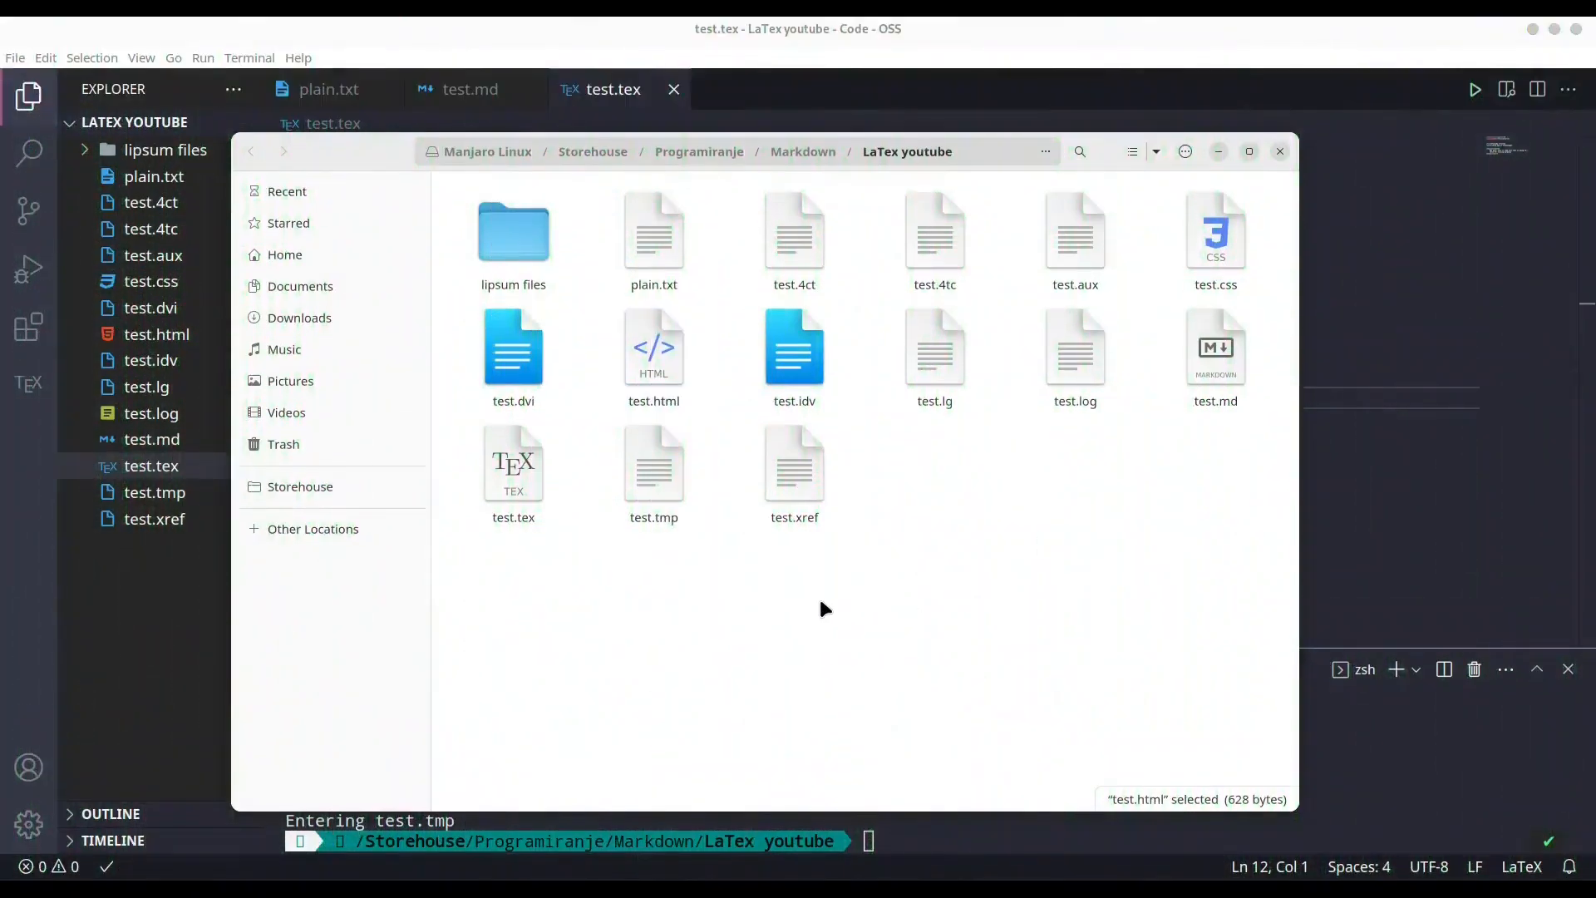
right_click(654, 346)
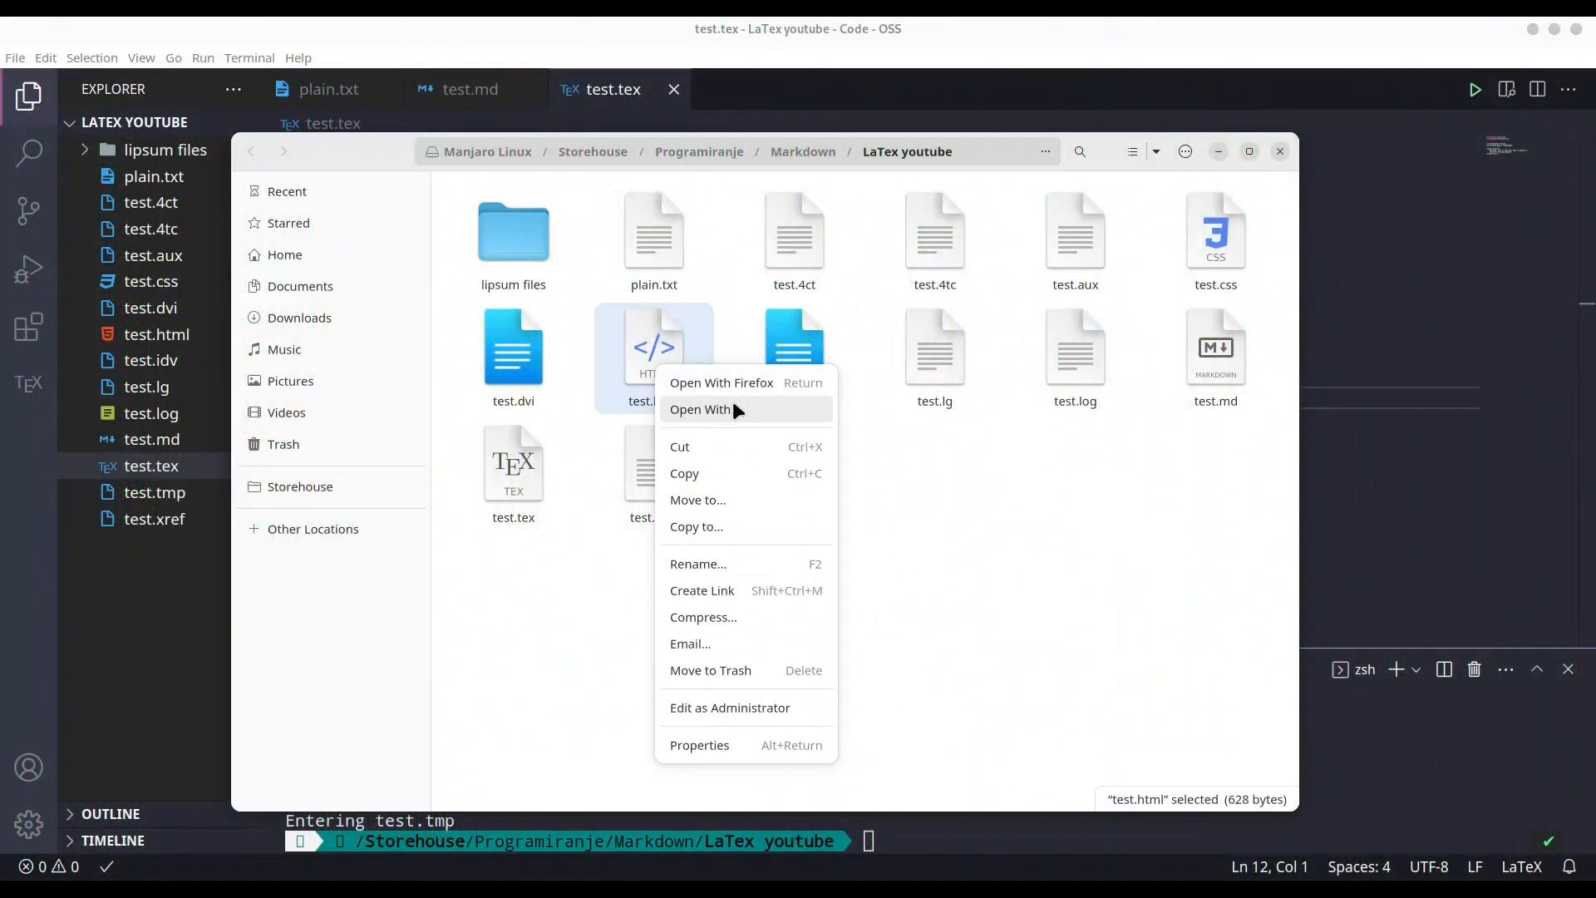
Step: Choose LibreOffice Writer from the Open With list to launch test.html
left_click(700, 409)
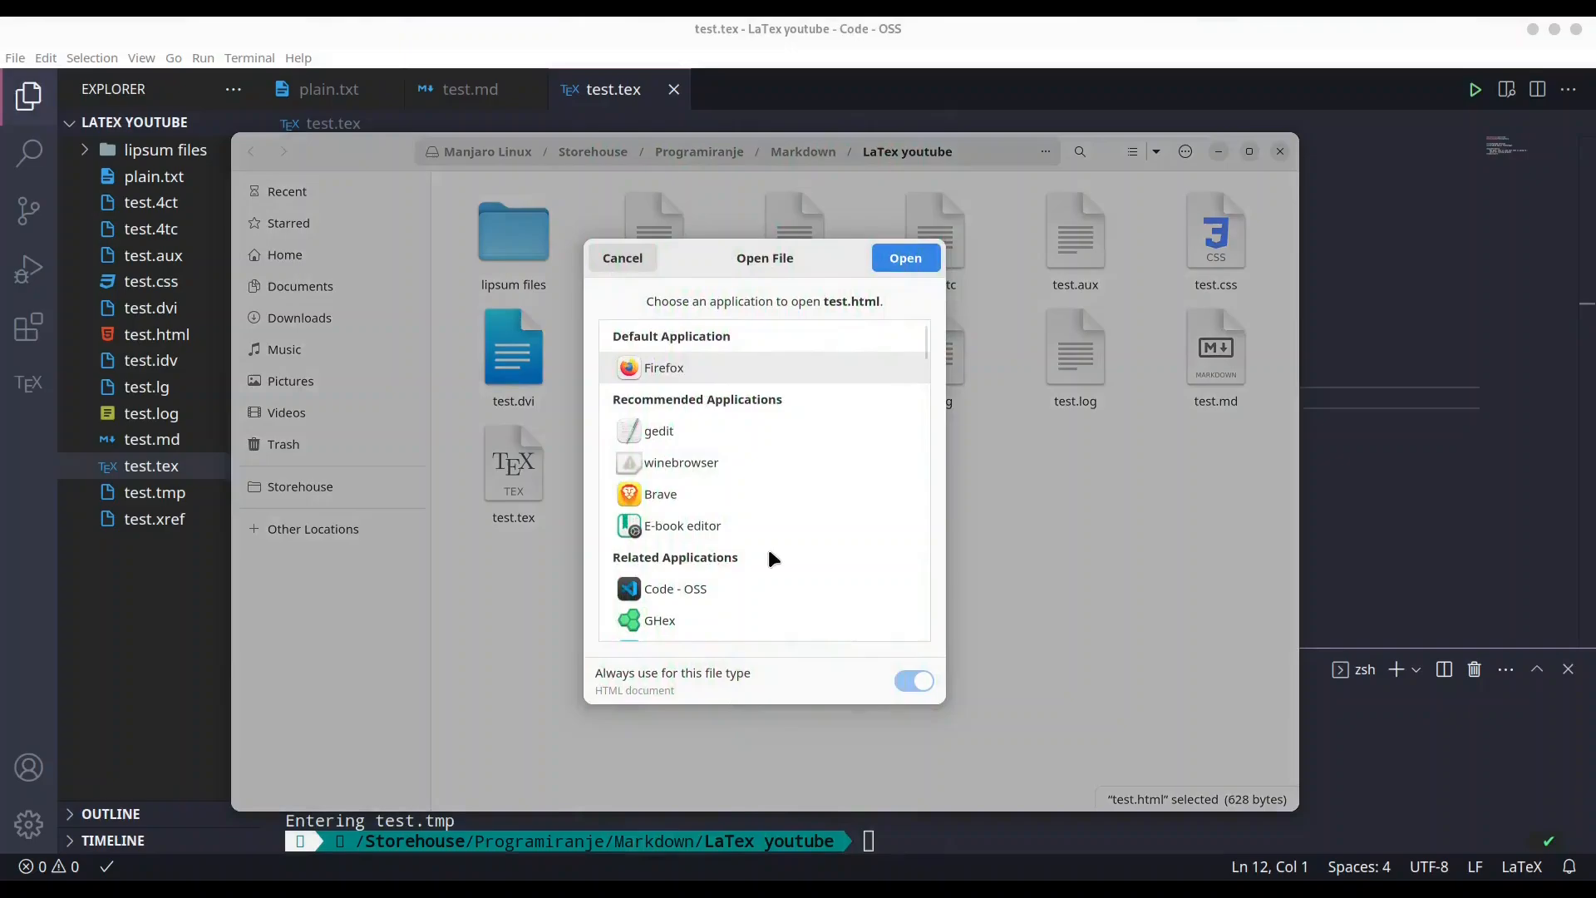
scroll("down", 3)
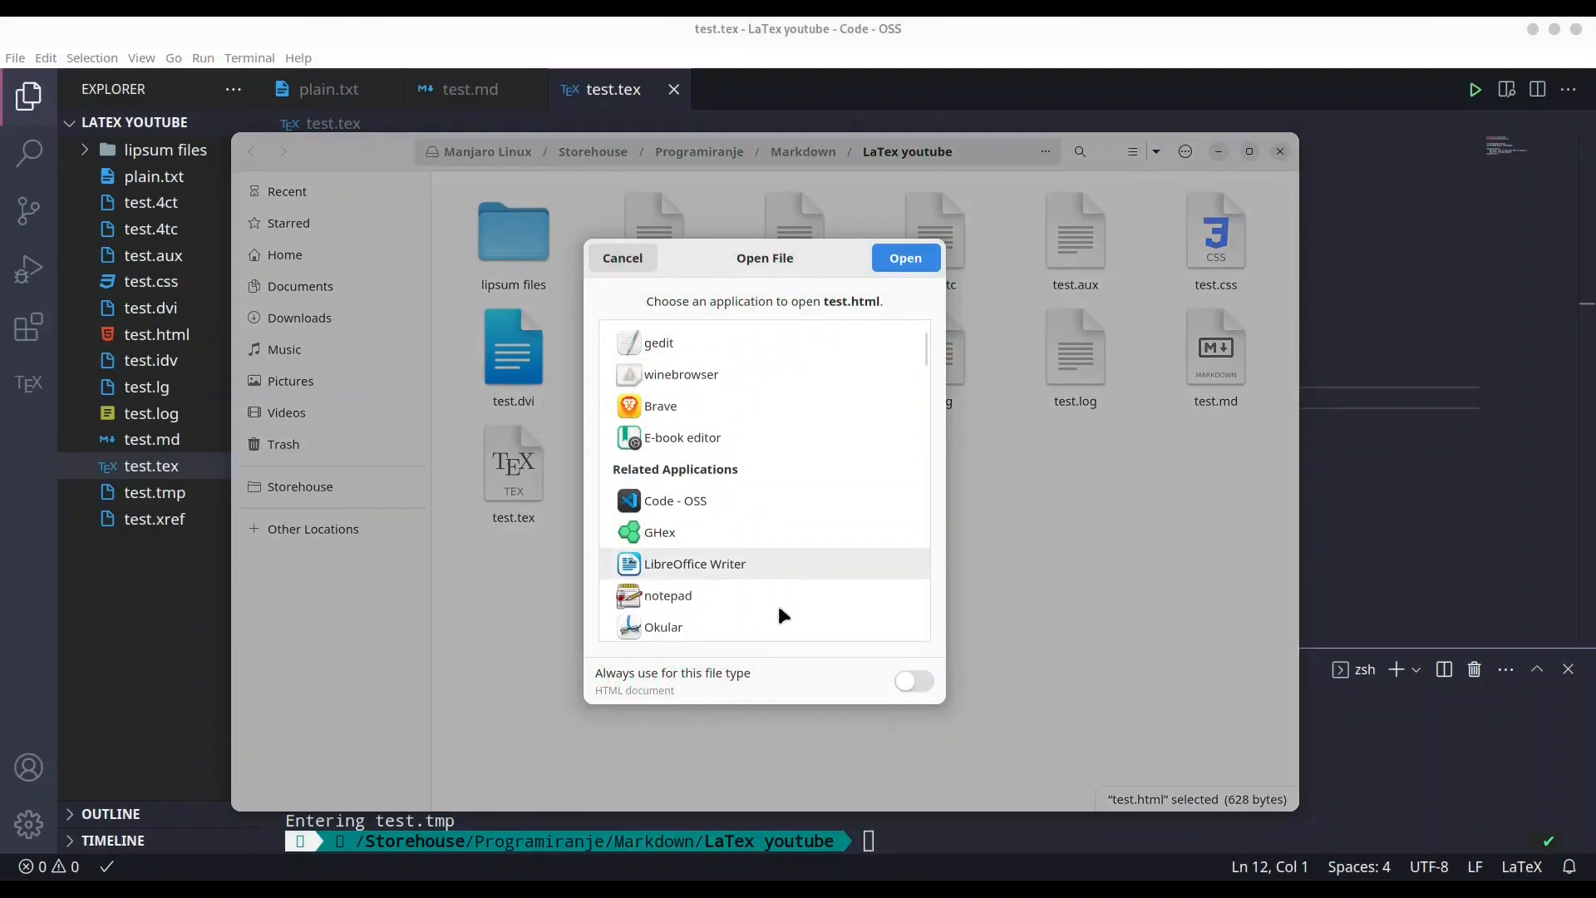
mouse_move(838, 577)
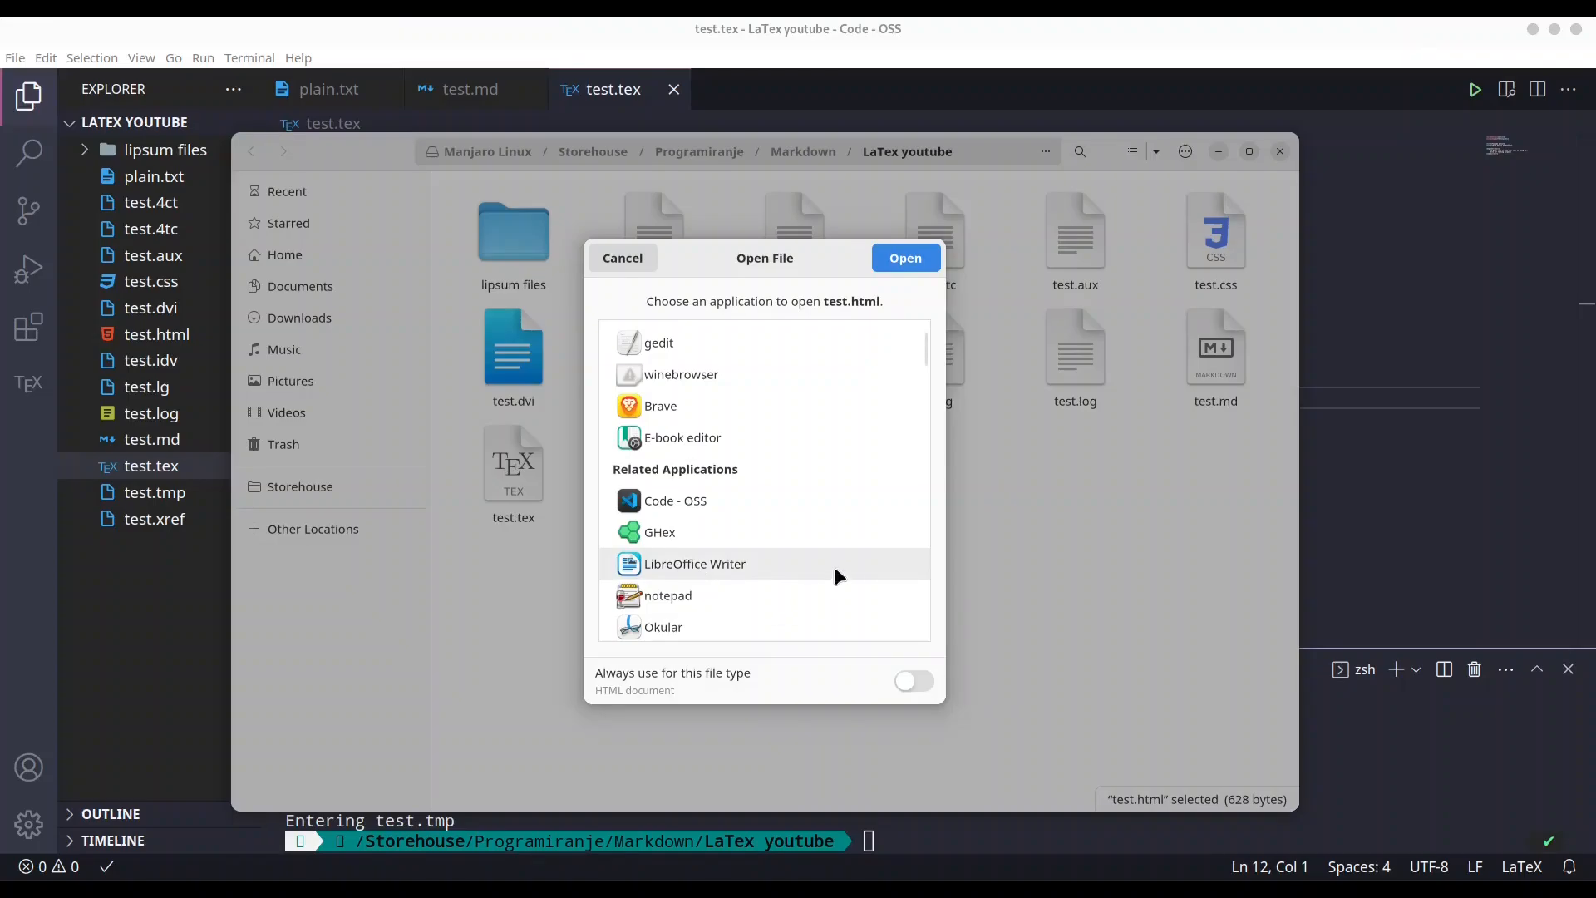
mouse_move(853, 462)
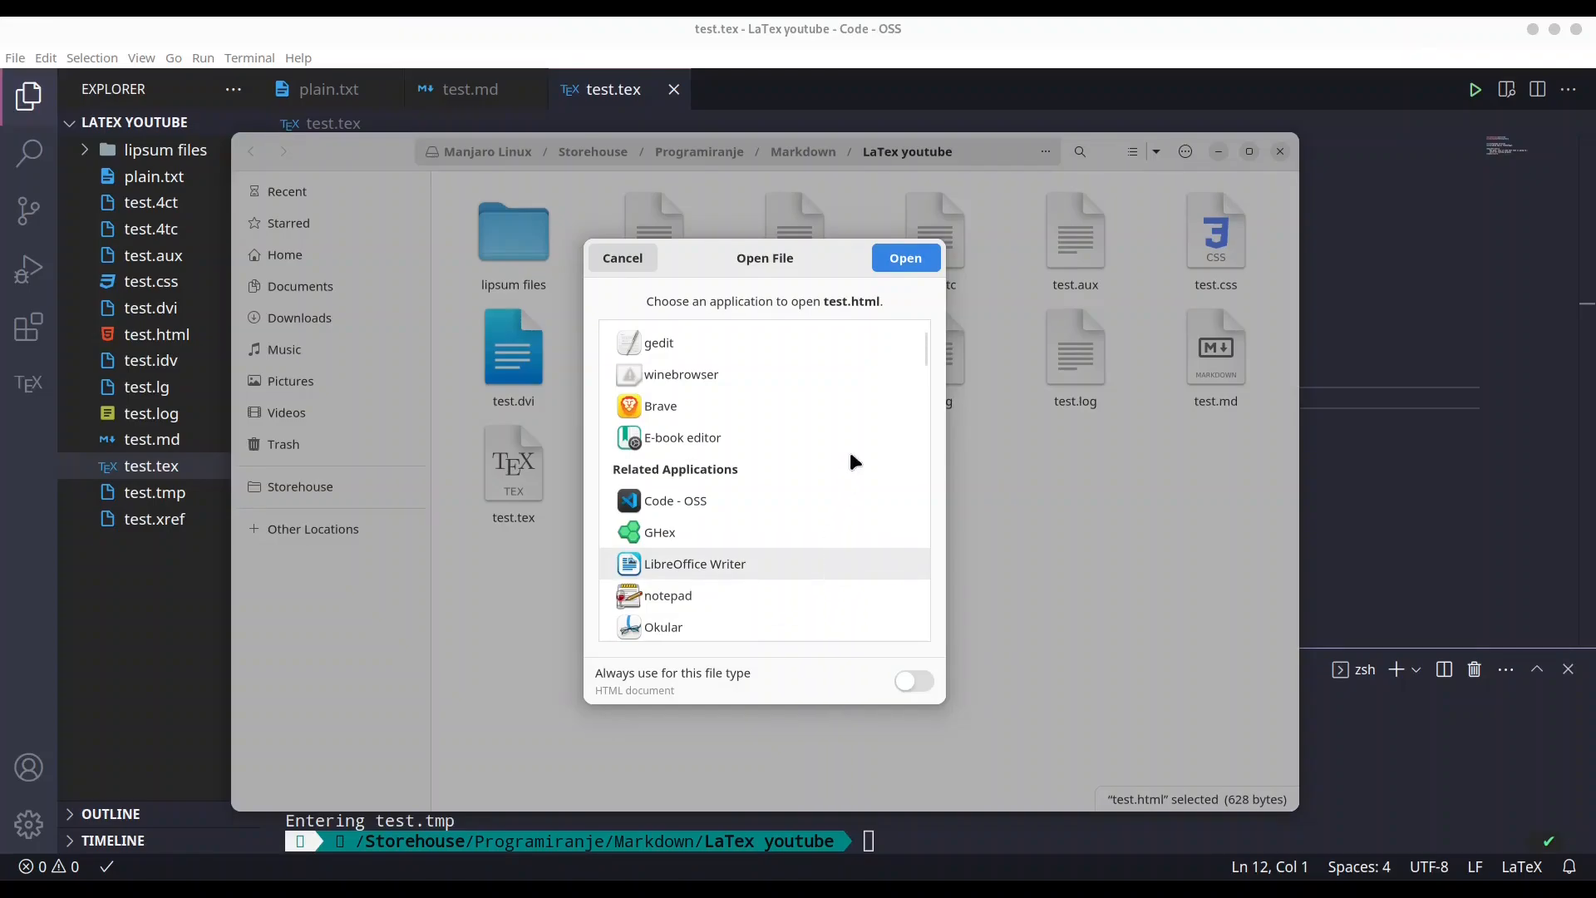
left_click(905, 258)
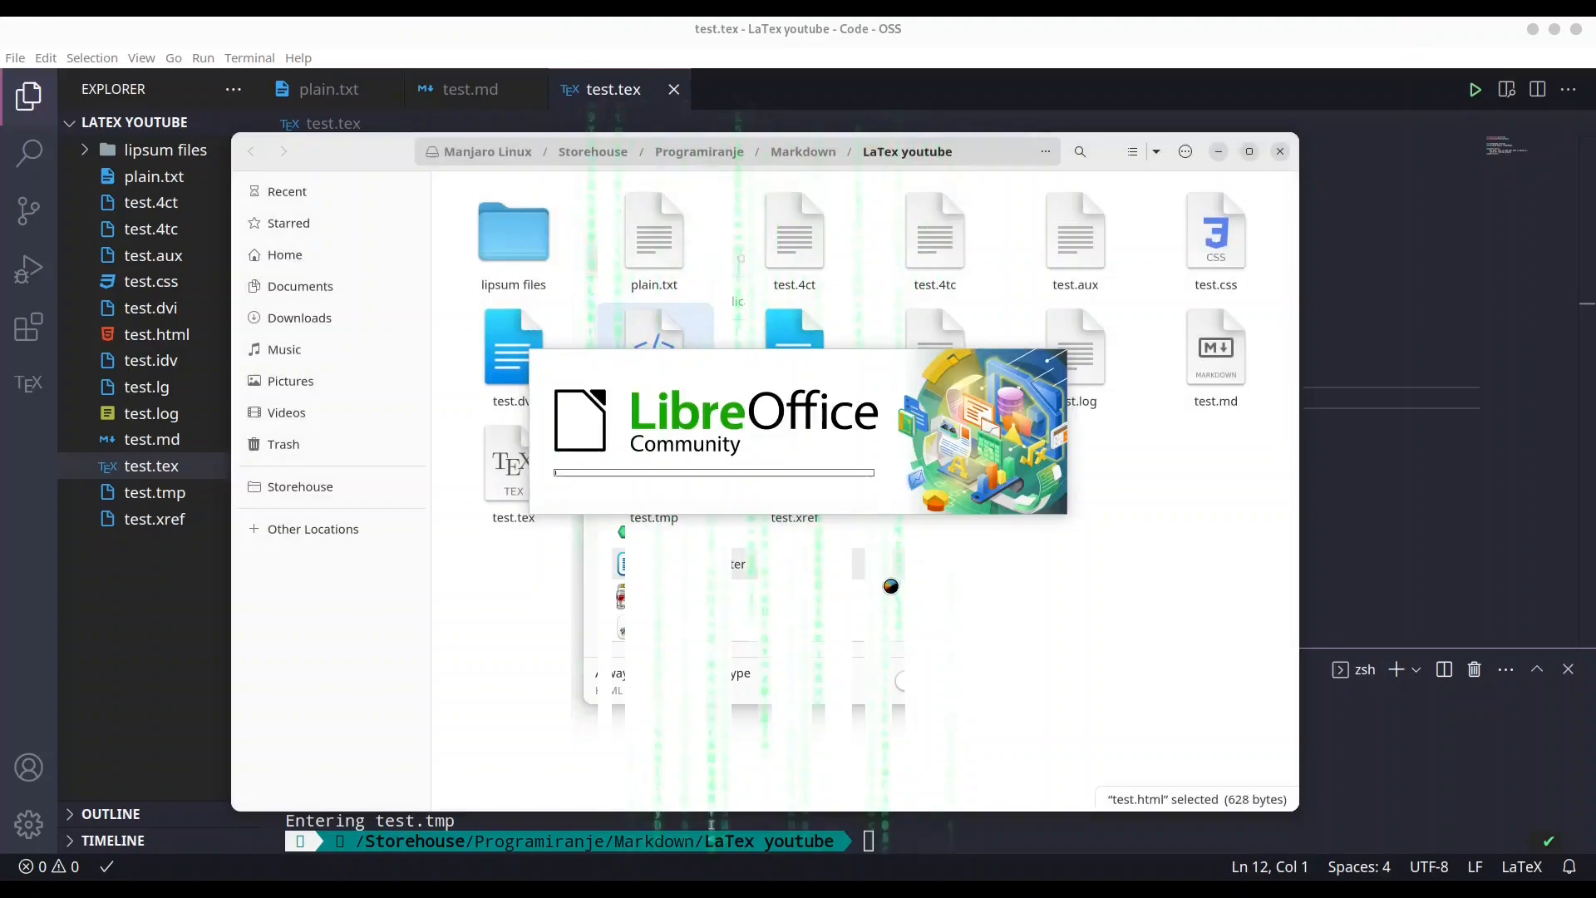
Step: Add a new paragraph reading 'one more paragraph' below test.html's existing text
double_click(654, 345)
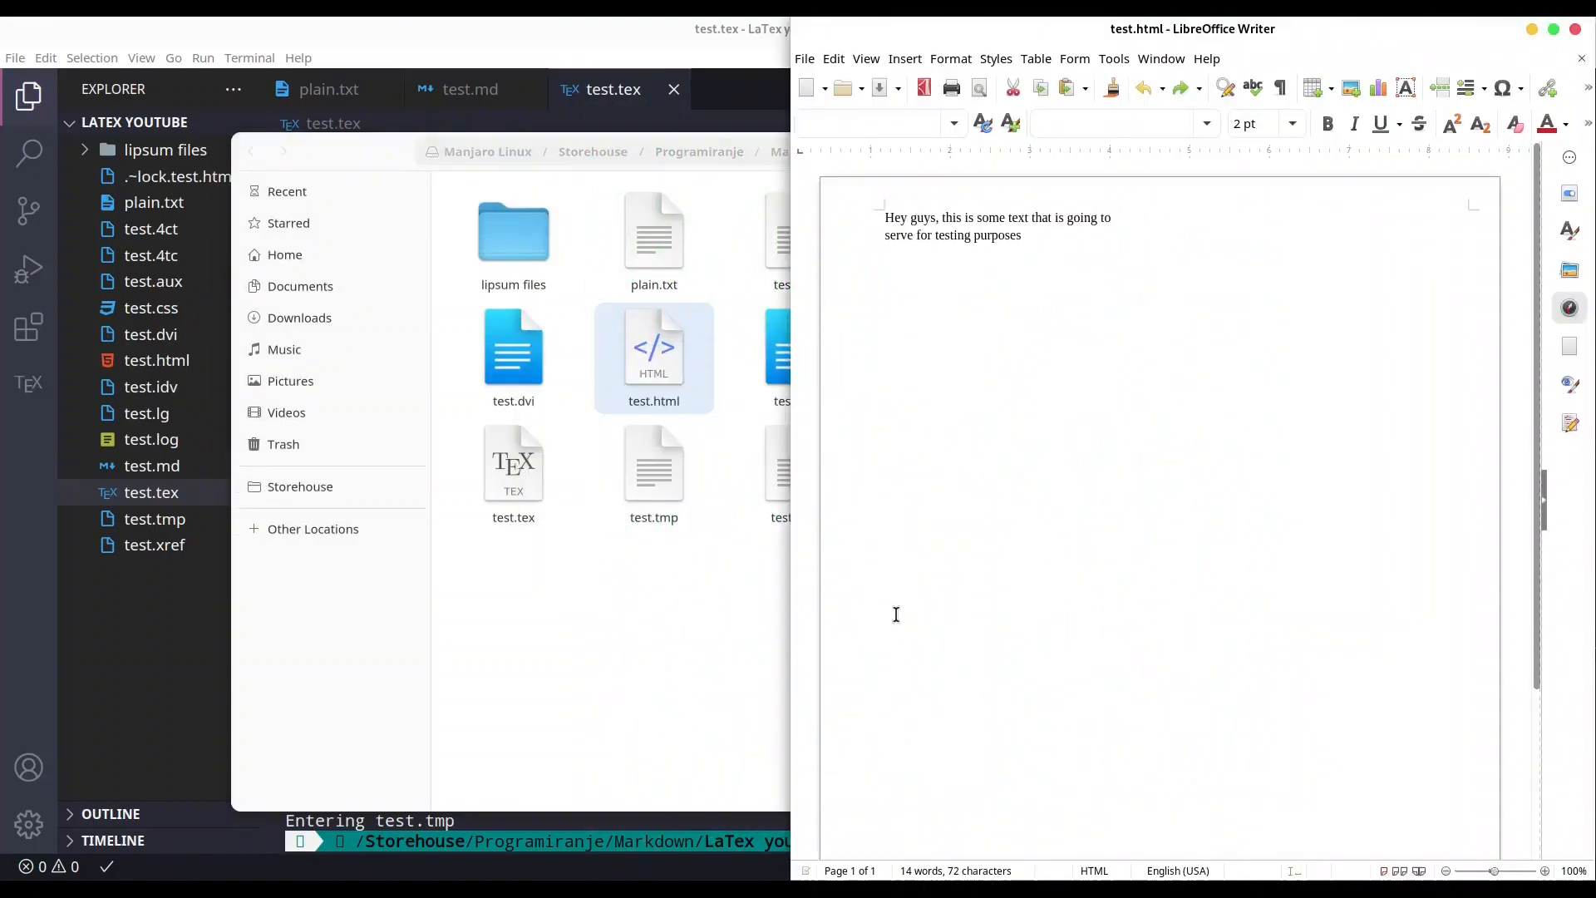
left_click(1023, 235)
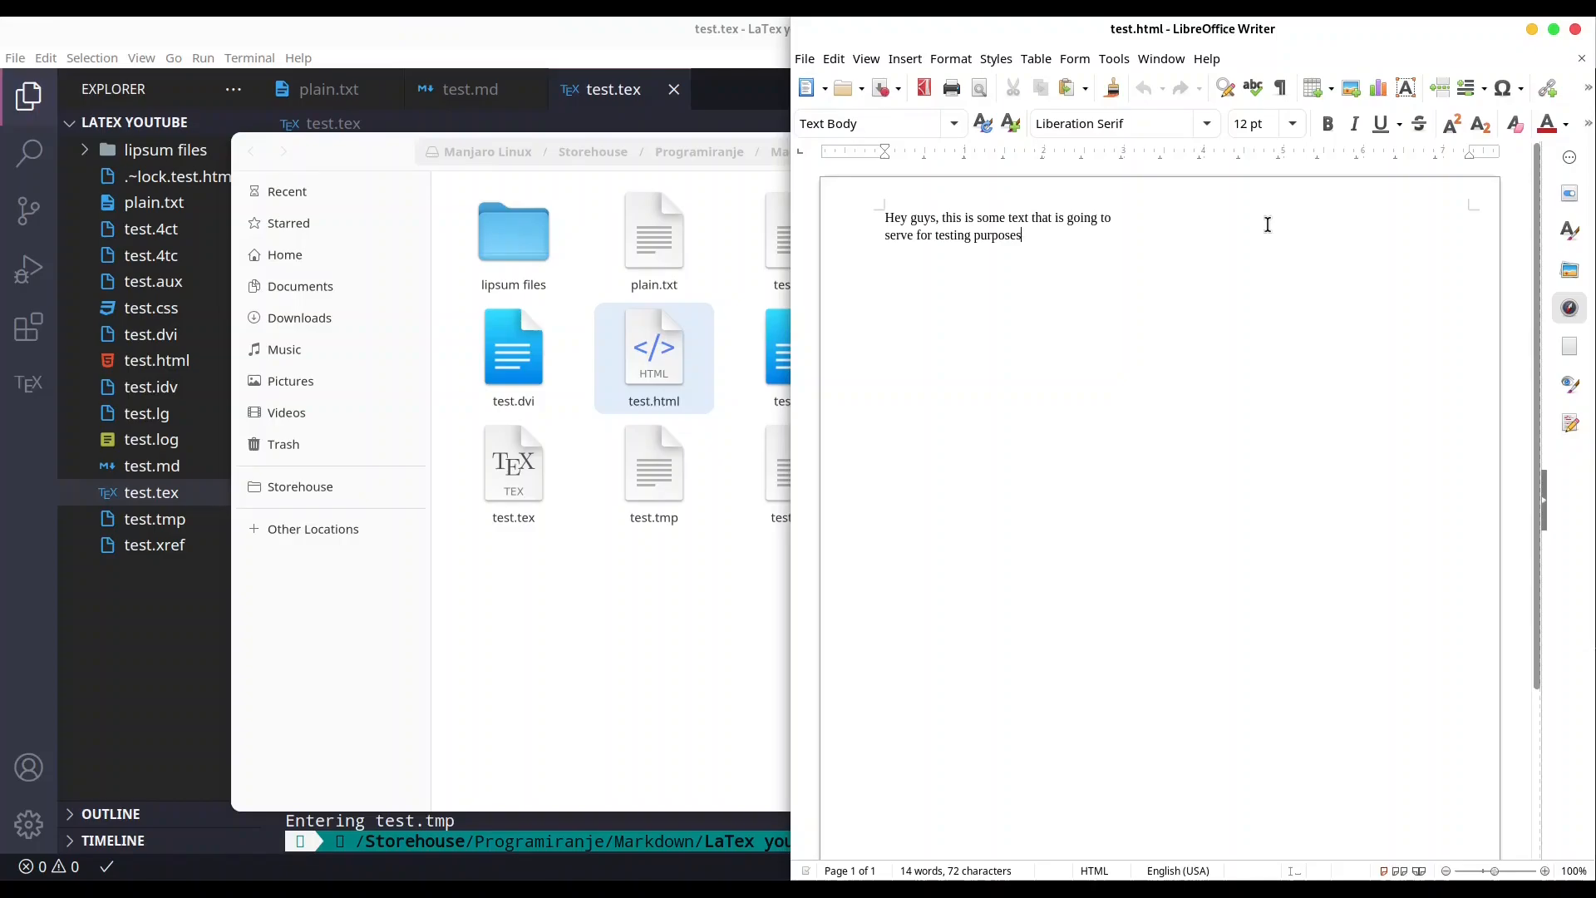
key("BackSpace")
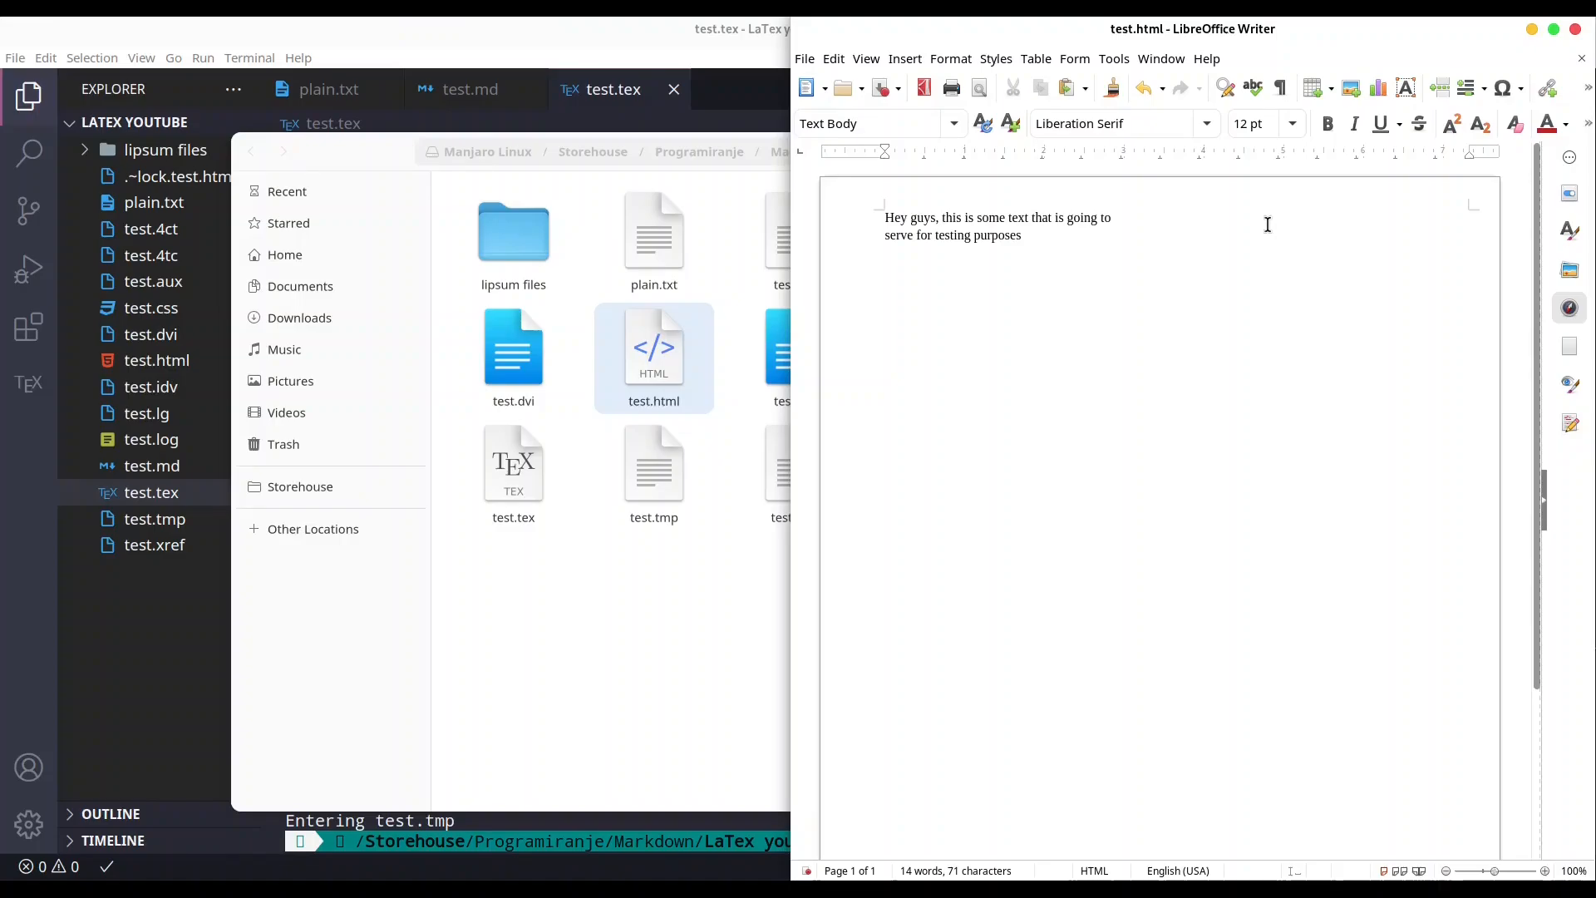
type("on")
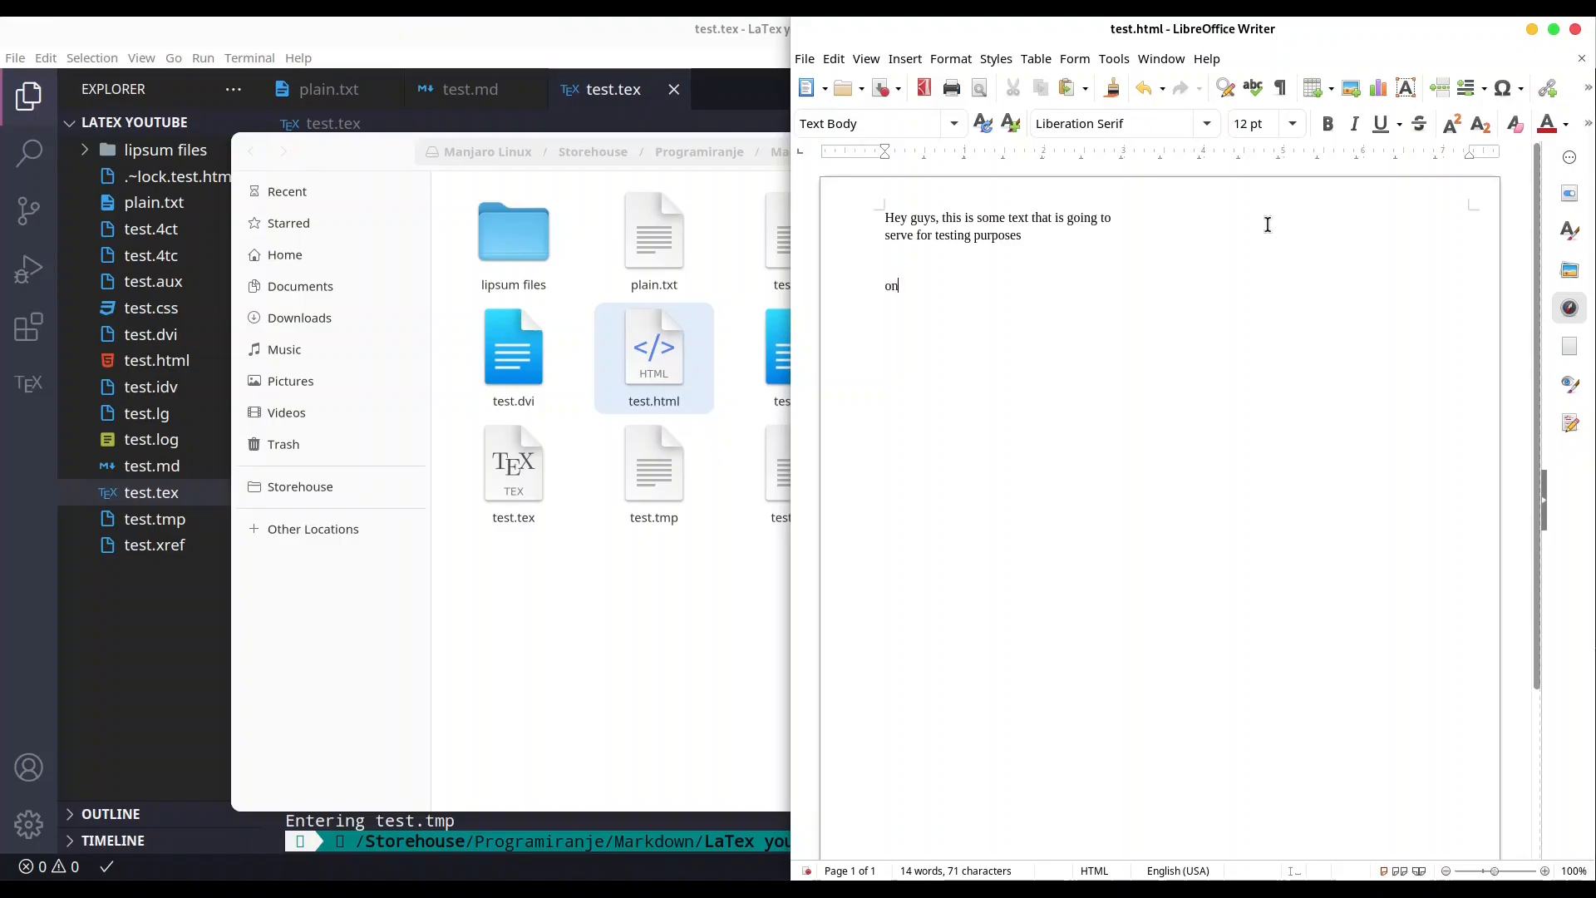
type("e more parag")
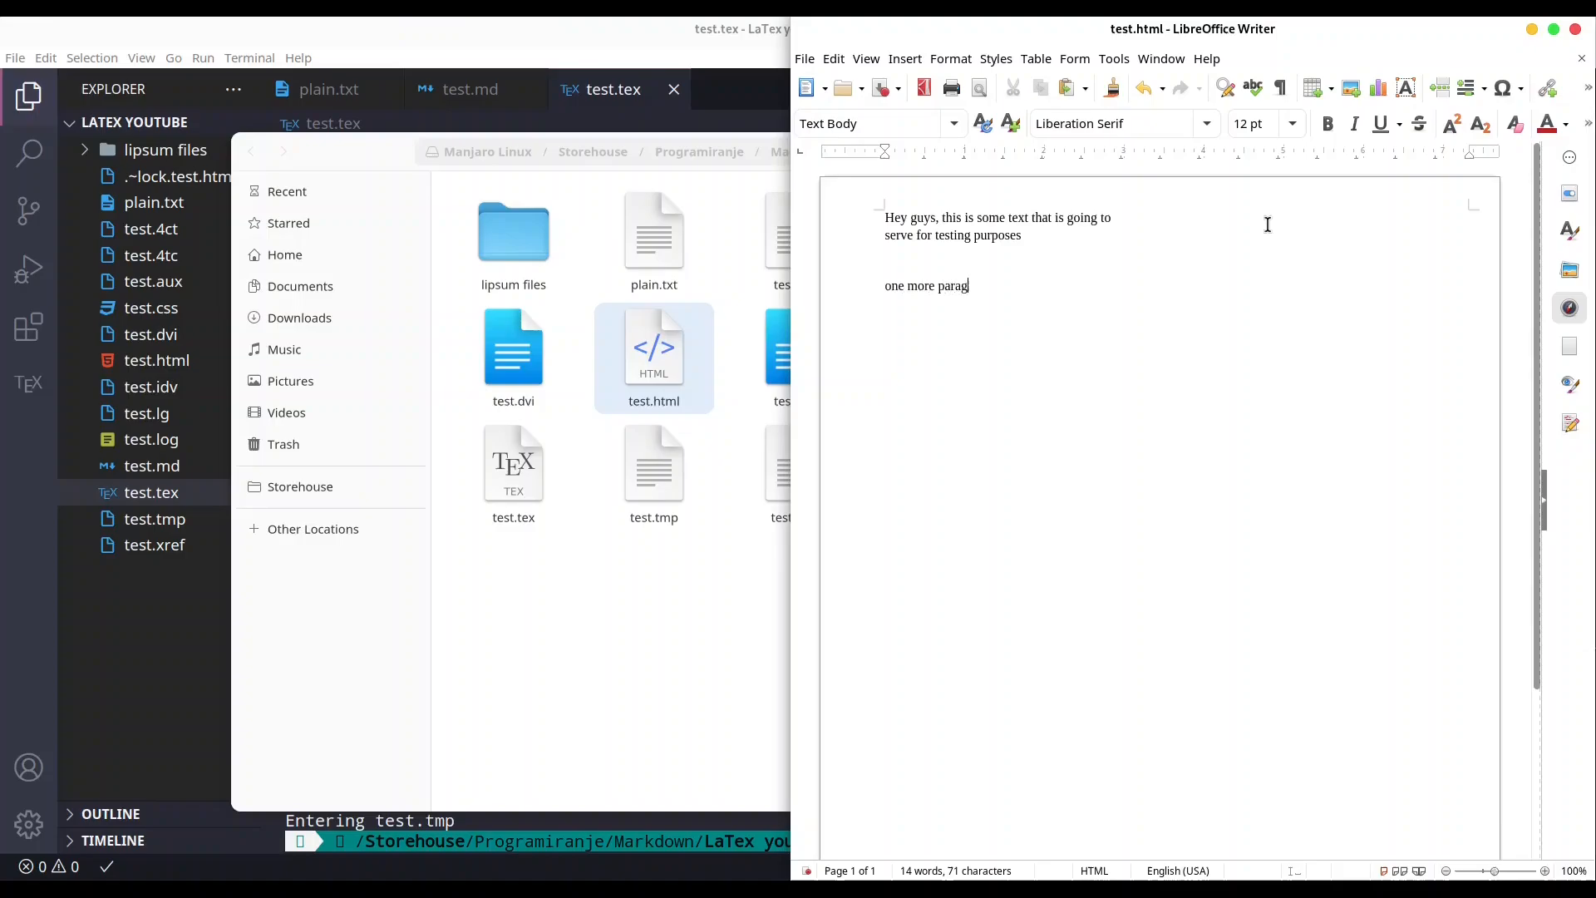
type("raph")
type("test.docx")
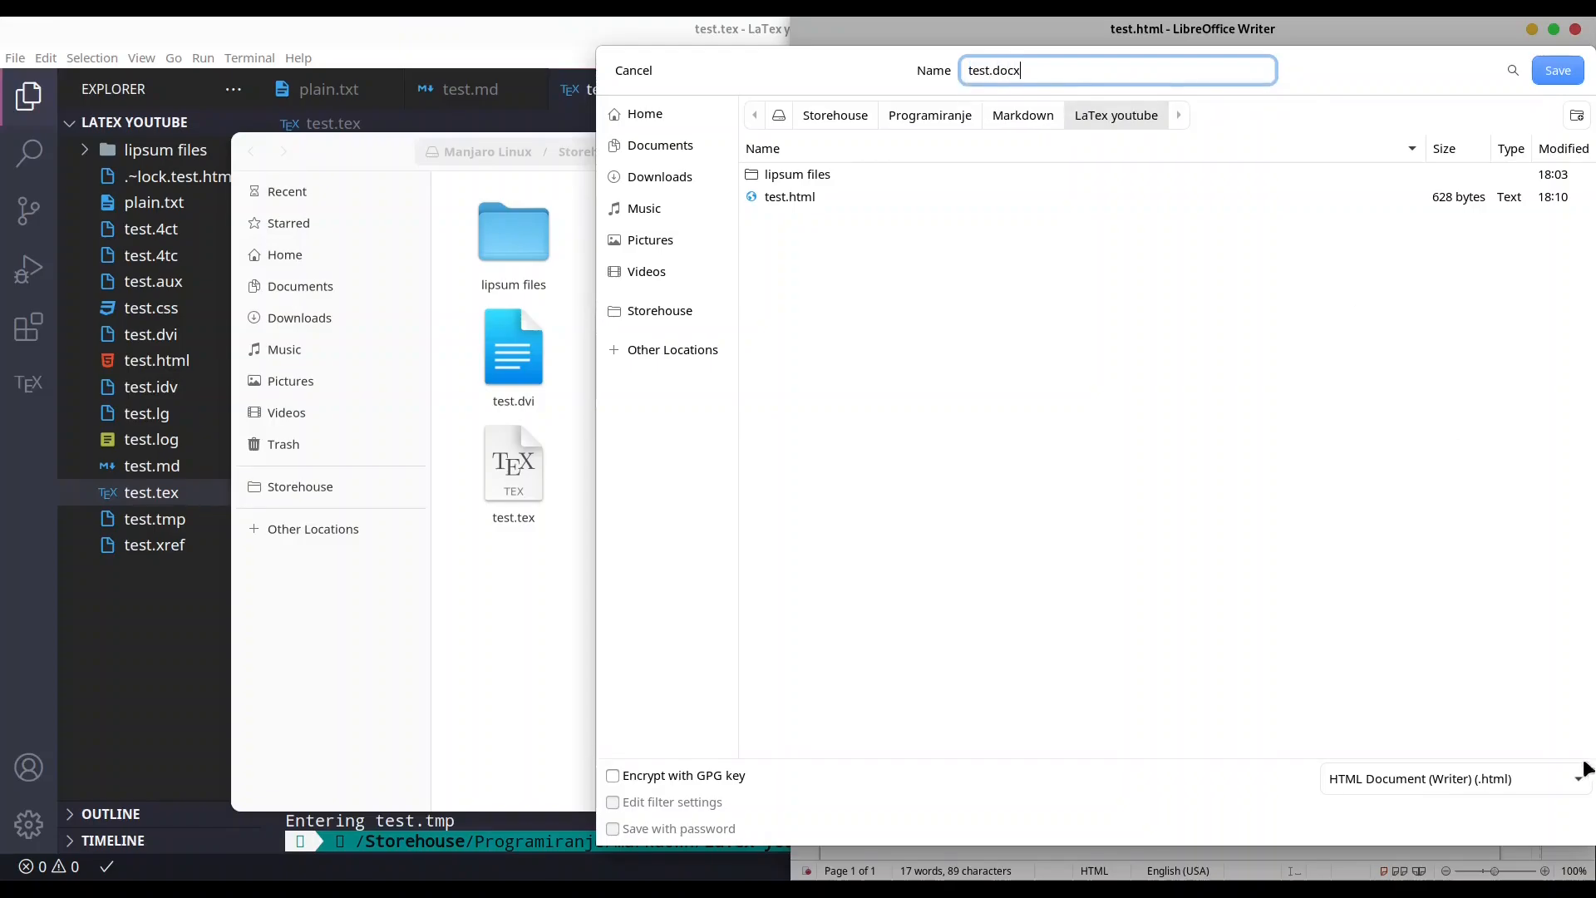
Step: Save the document as test.docx in Word 2007–365 (.docx) format
left_click(1419, 778)
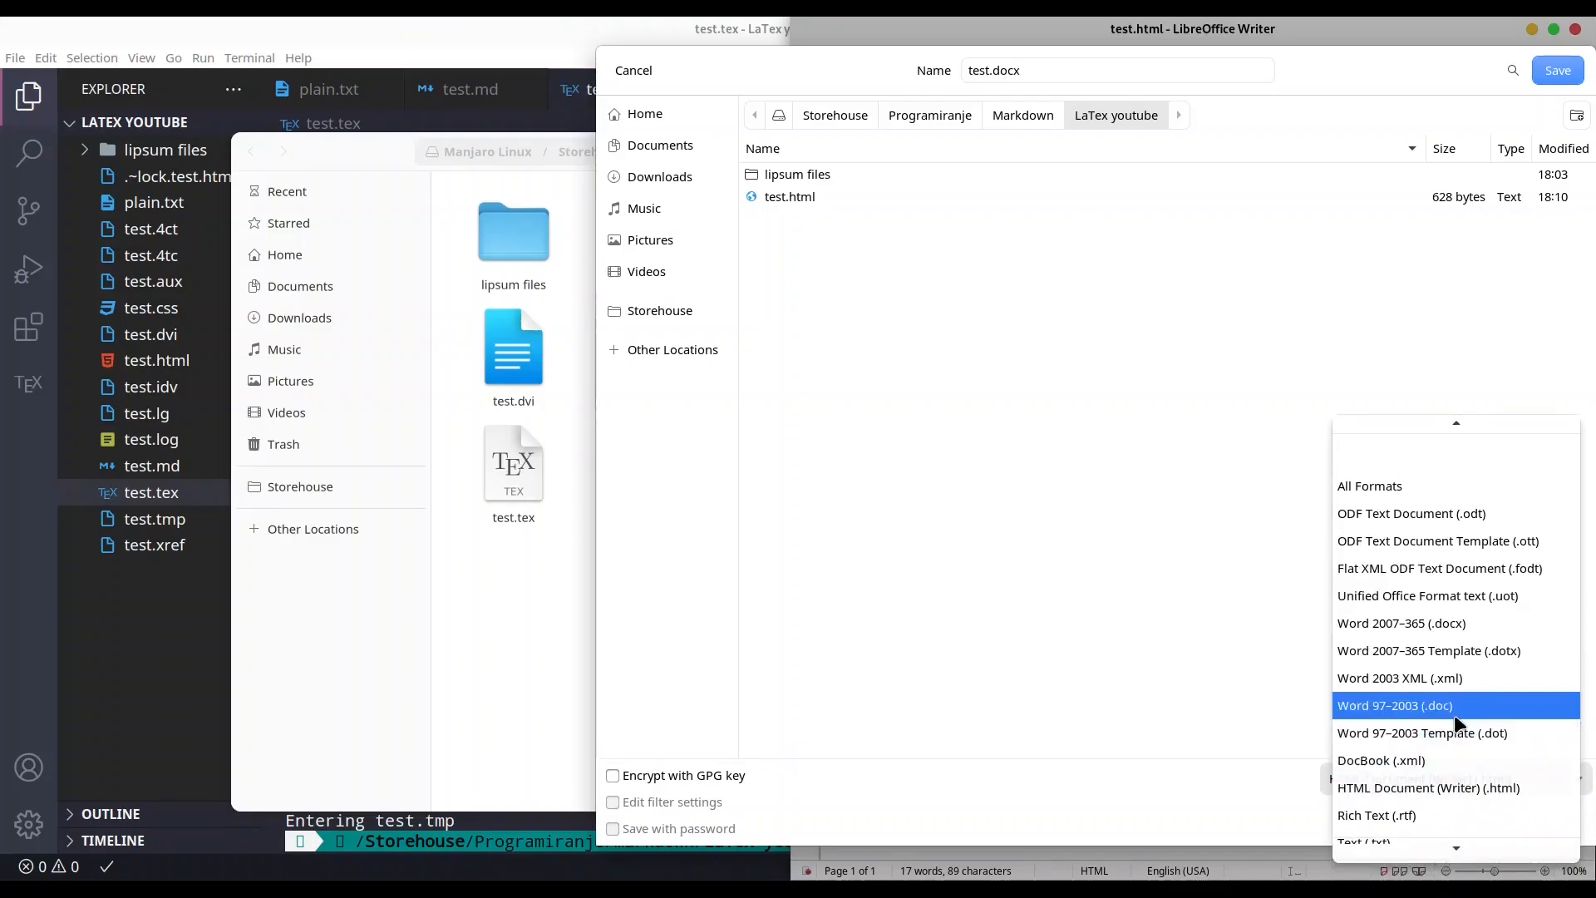
left_click(1399, 623)
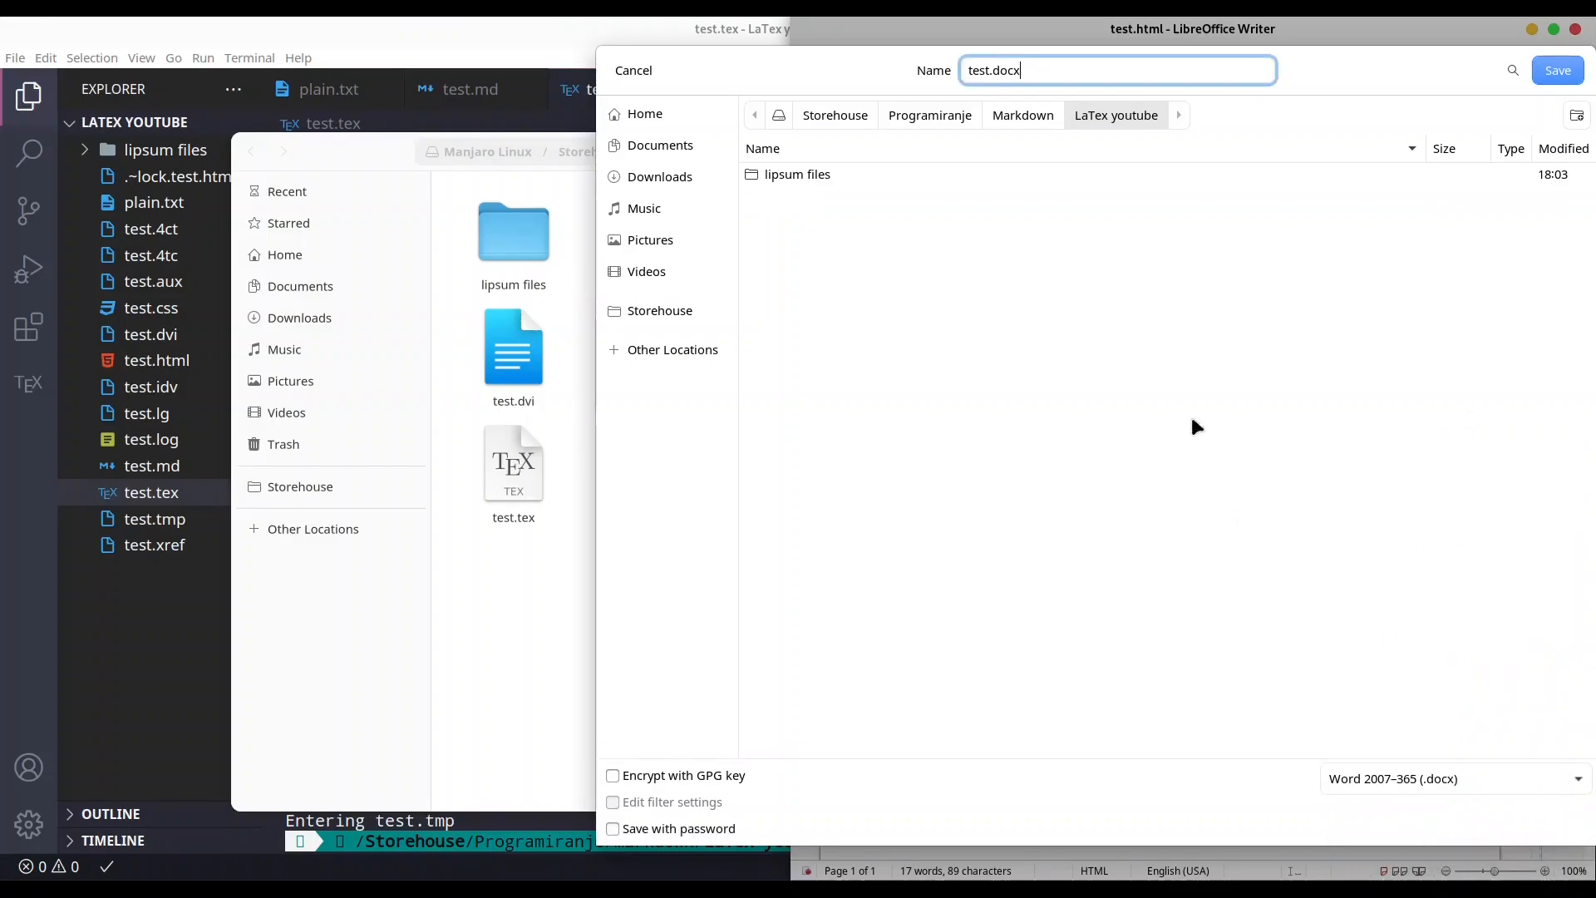
mouse_move(1022, 605)
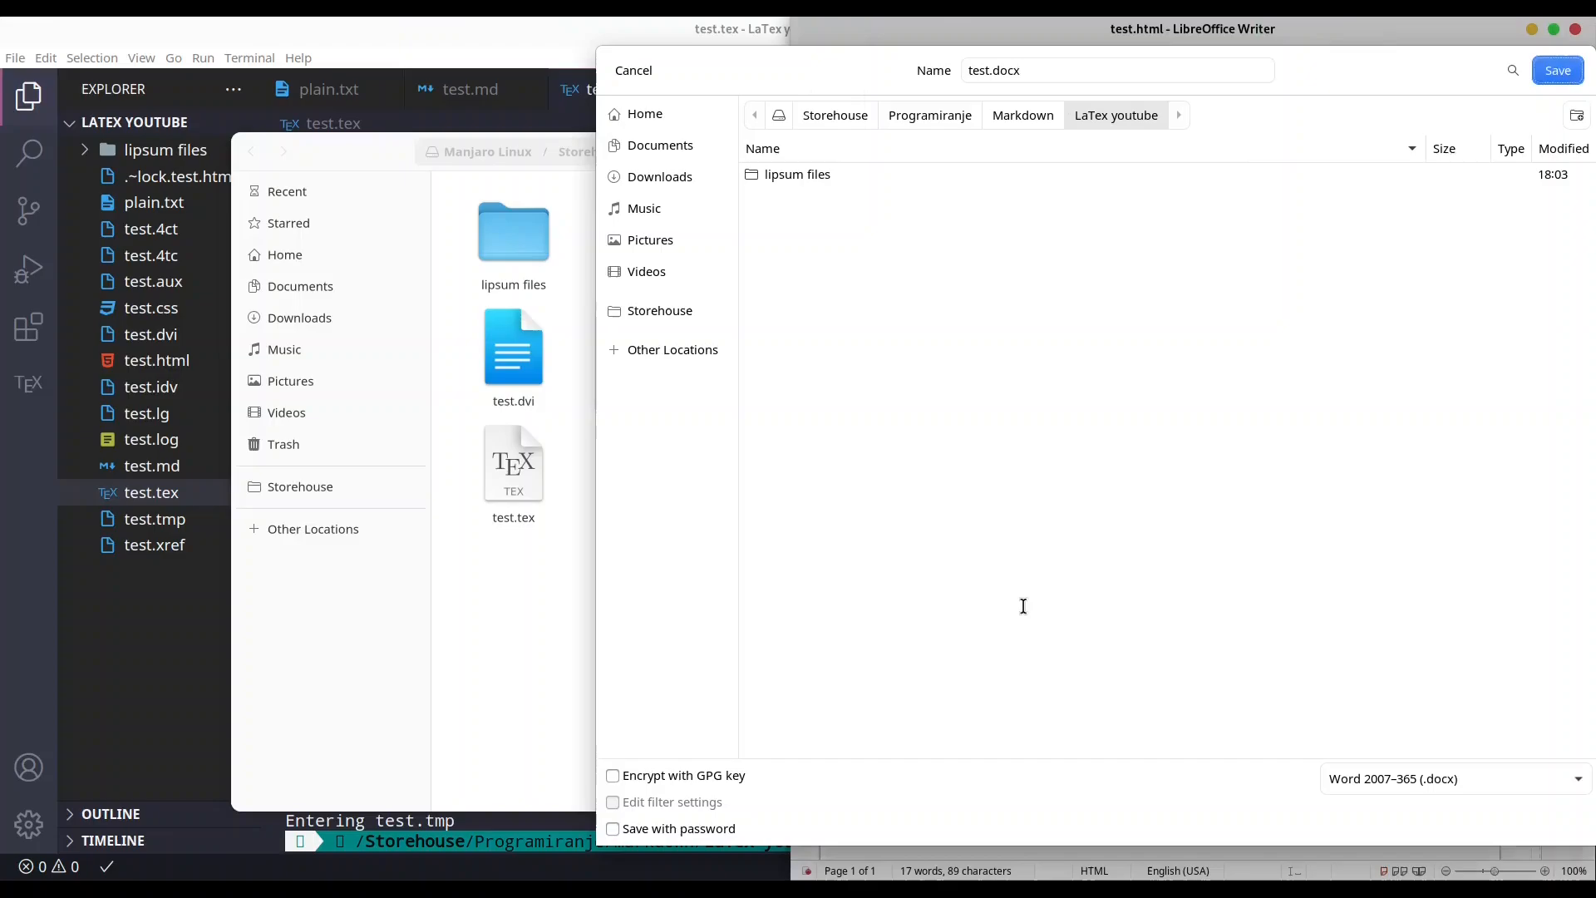
left_click(1556, 69)
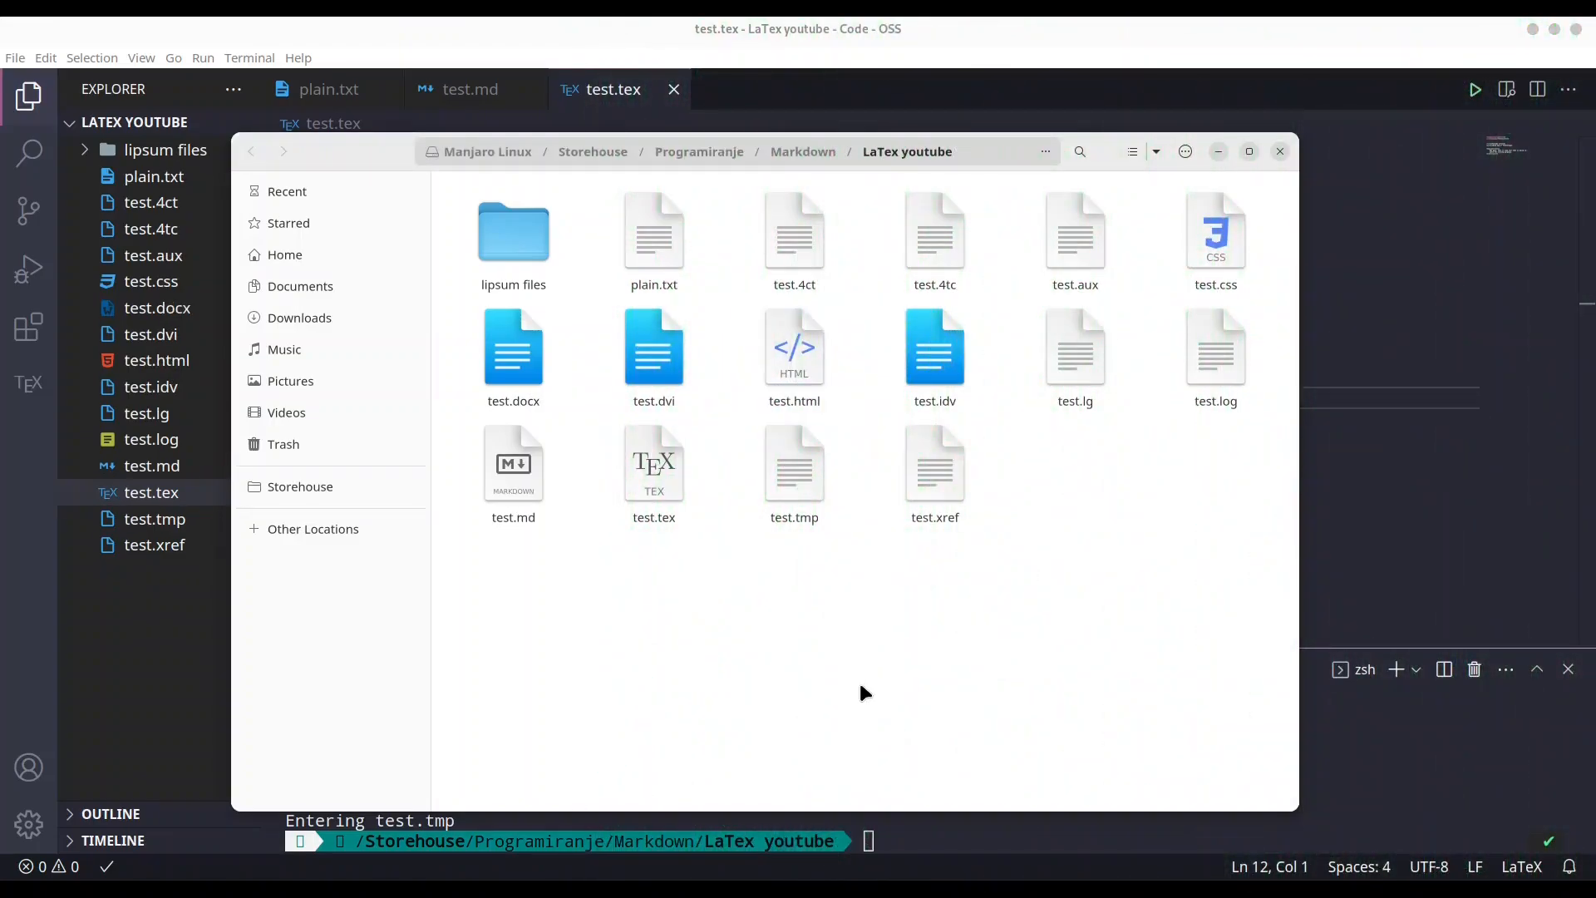
Step: Reopen test.docx from Files to confirm the added paragraph survived
double_click(514, 346)
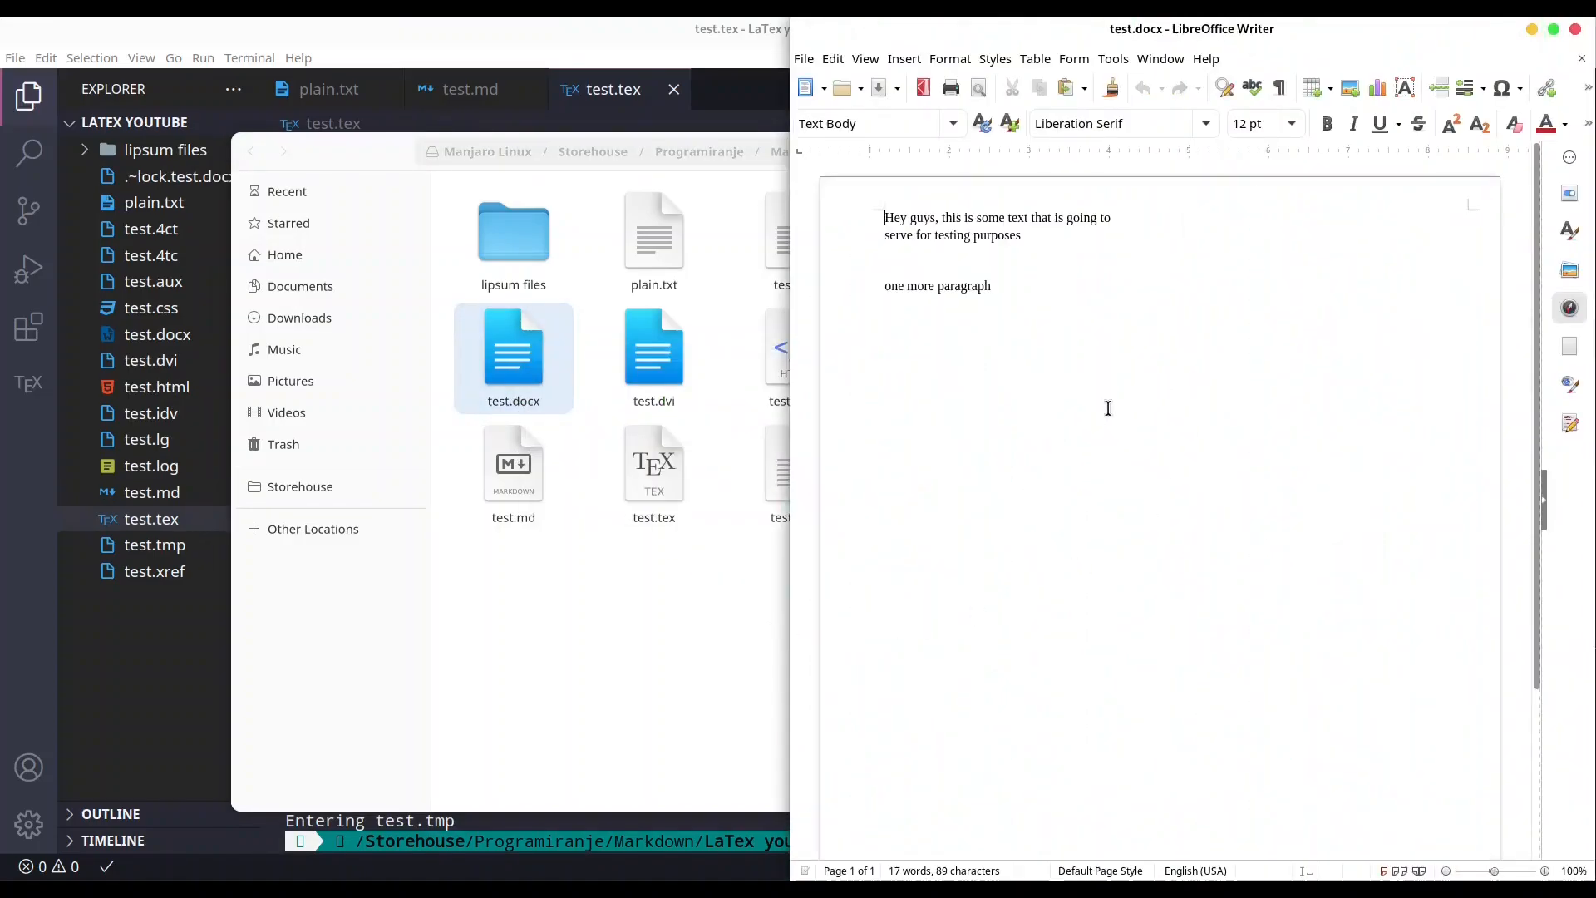
mouse_move(1242, 420)
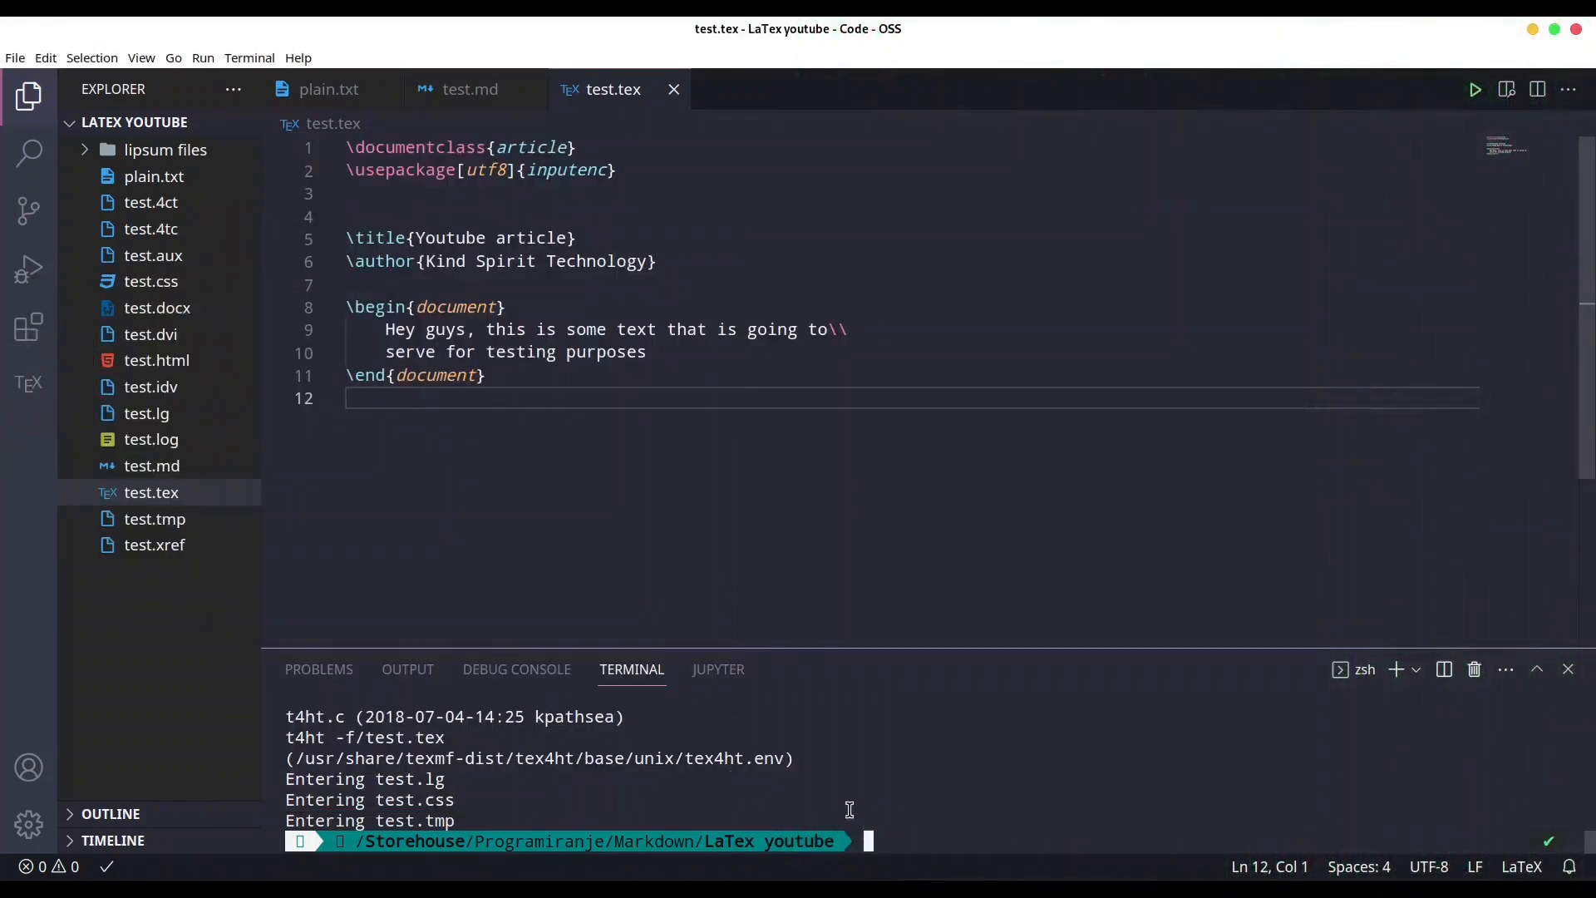
mouse_move(1142, 382)
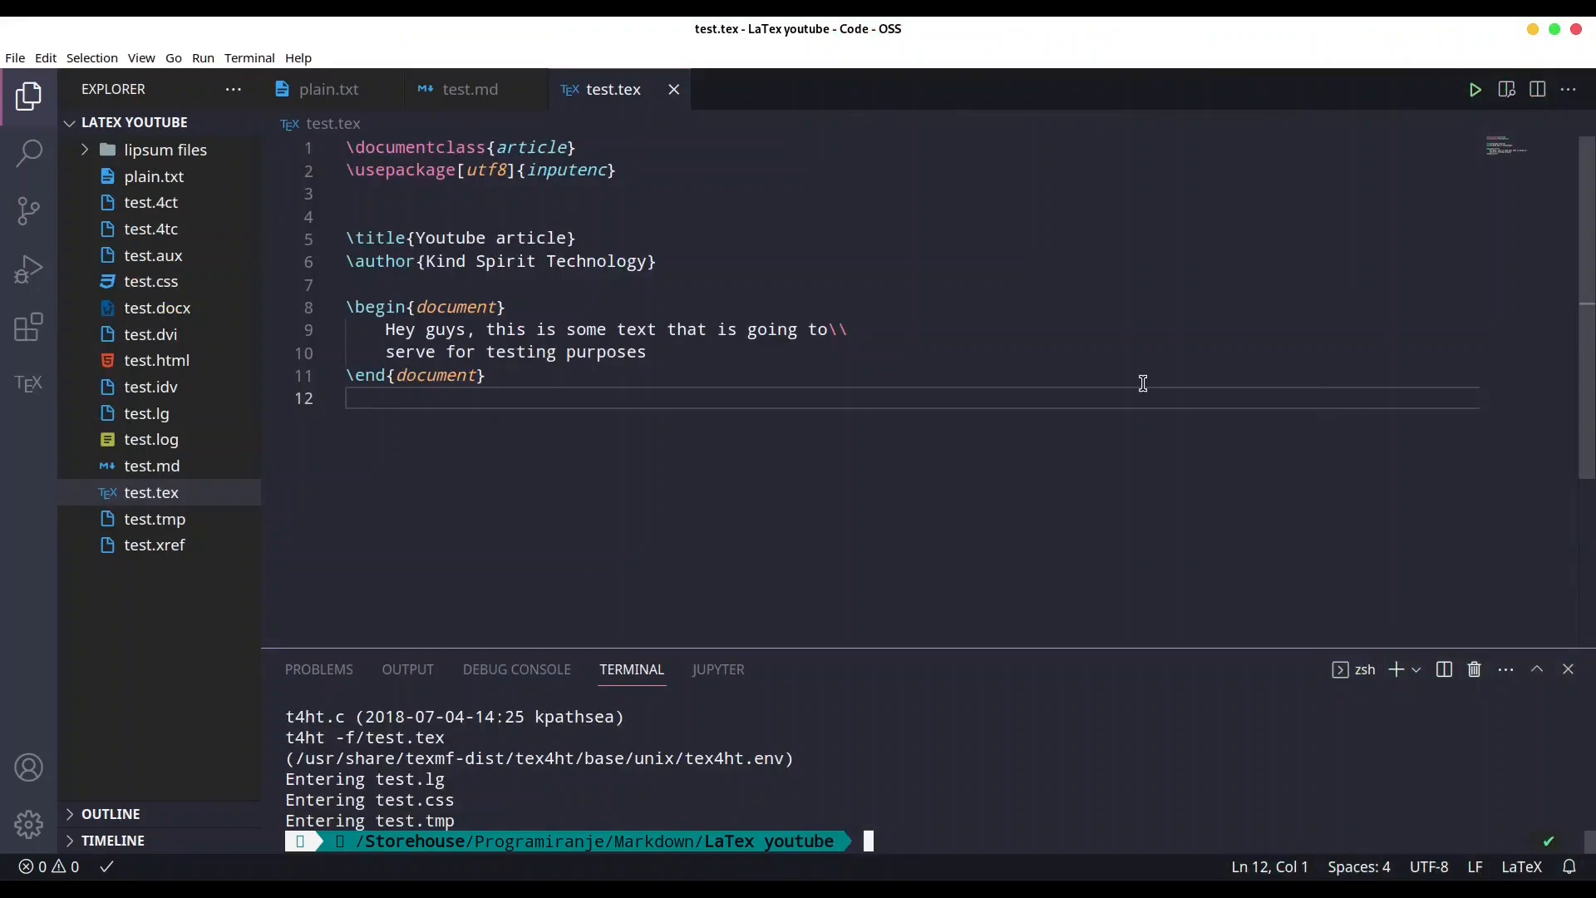
Step: Run 'pandoc test.docx -o back_to_latex.tex' to convert the DOCX back to LaTeX
type("panc")
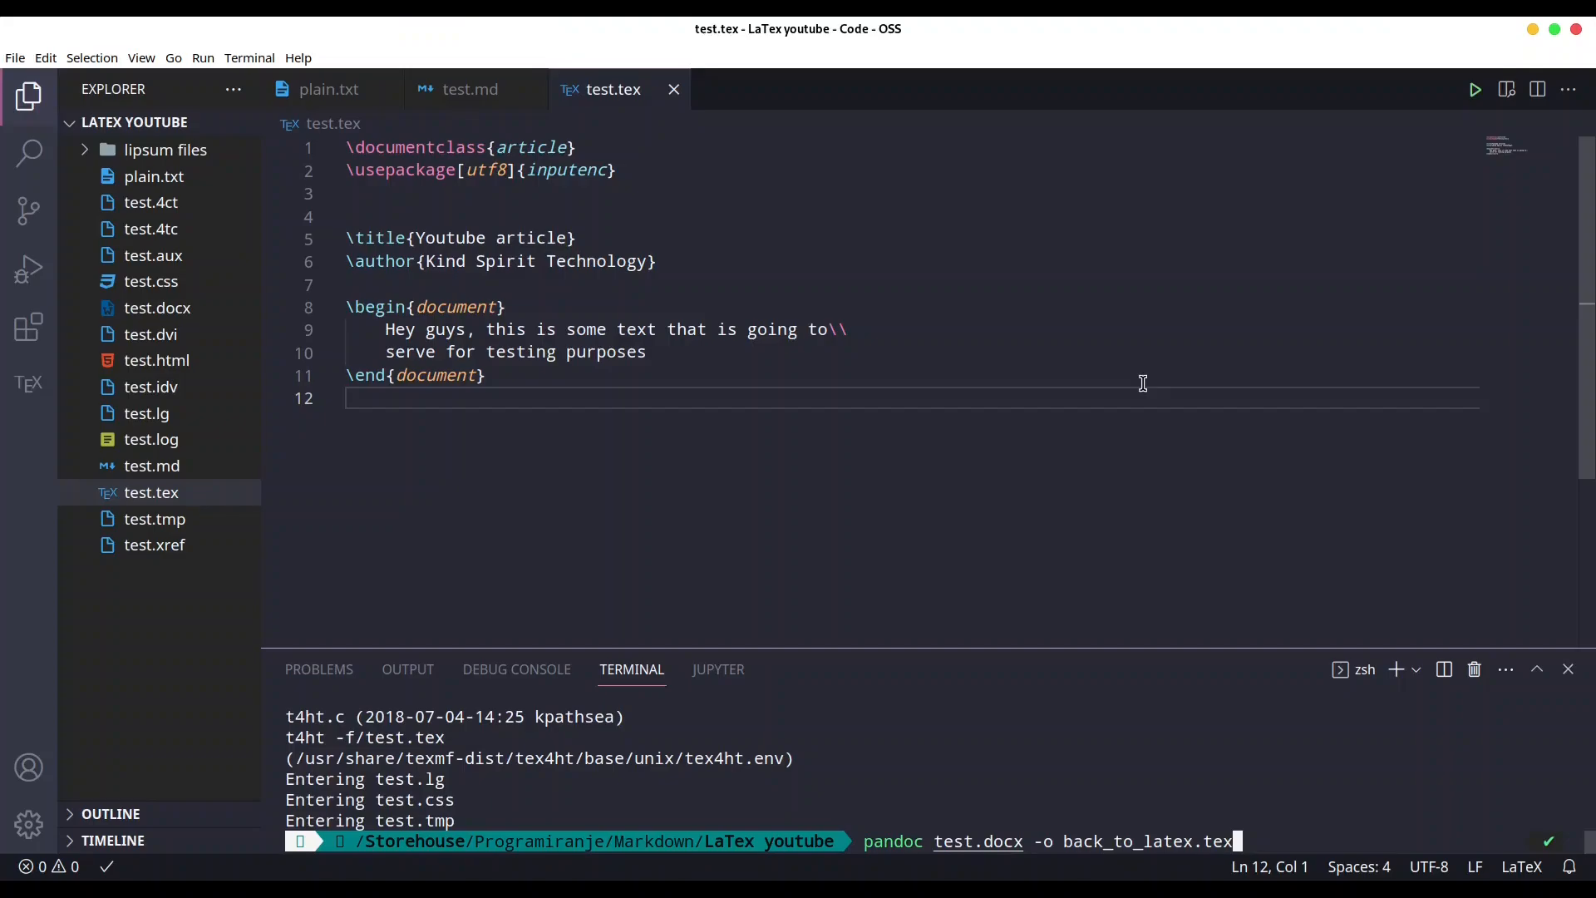
key("Return")
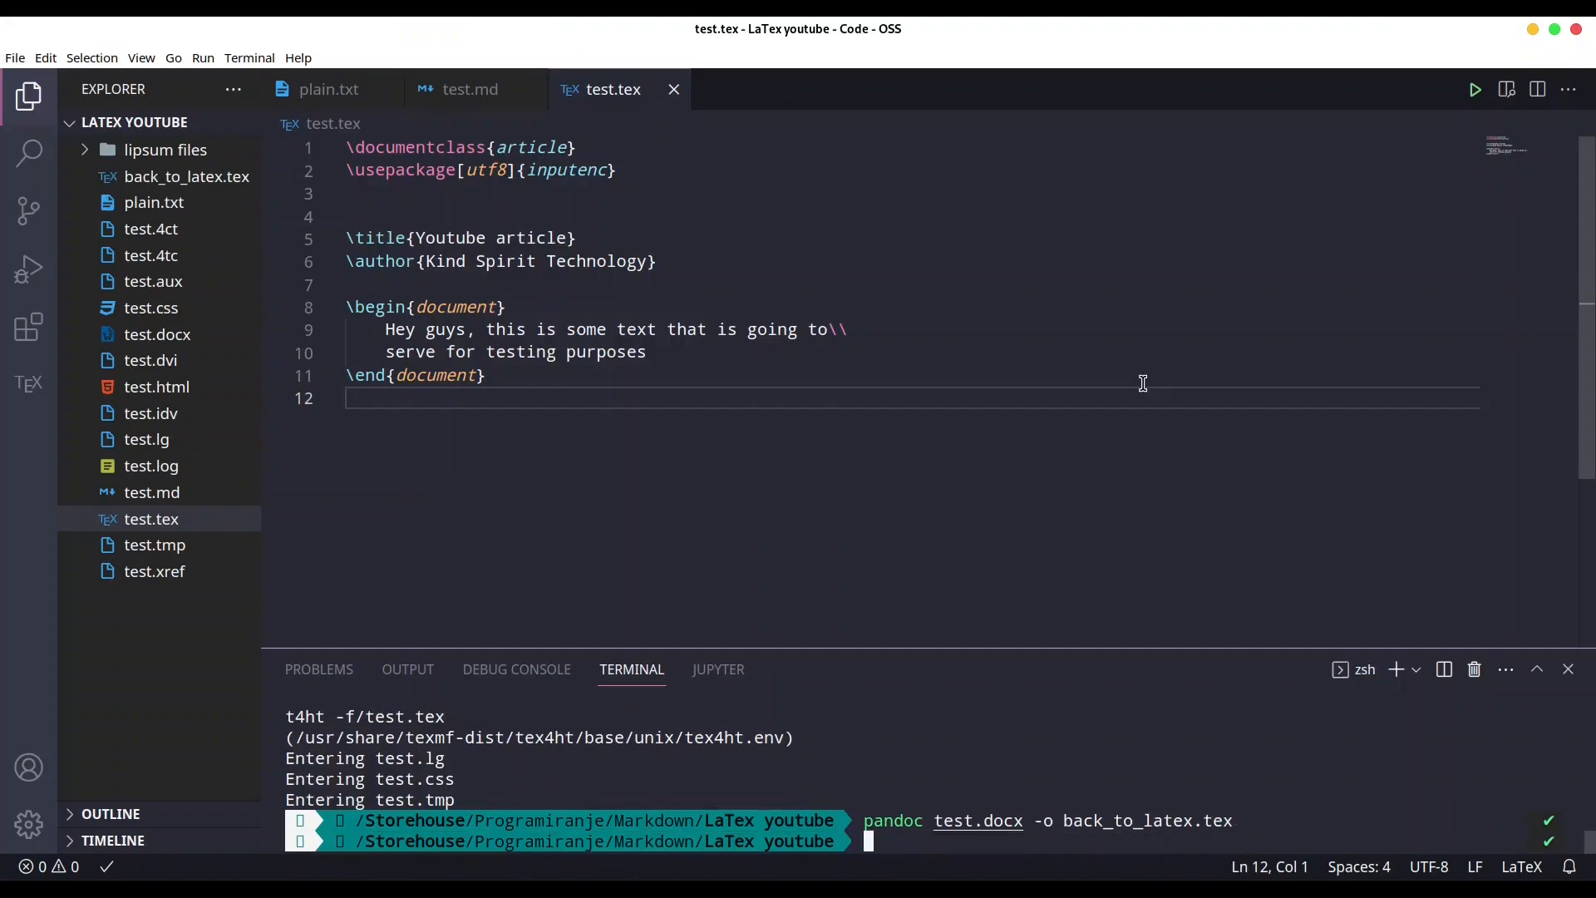
mouse_move(201, 193)
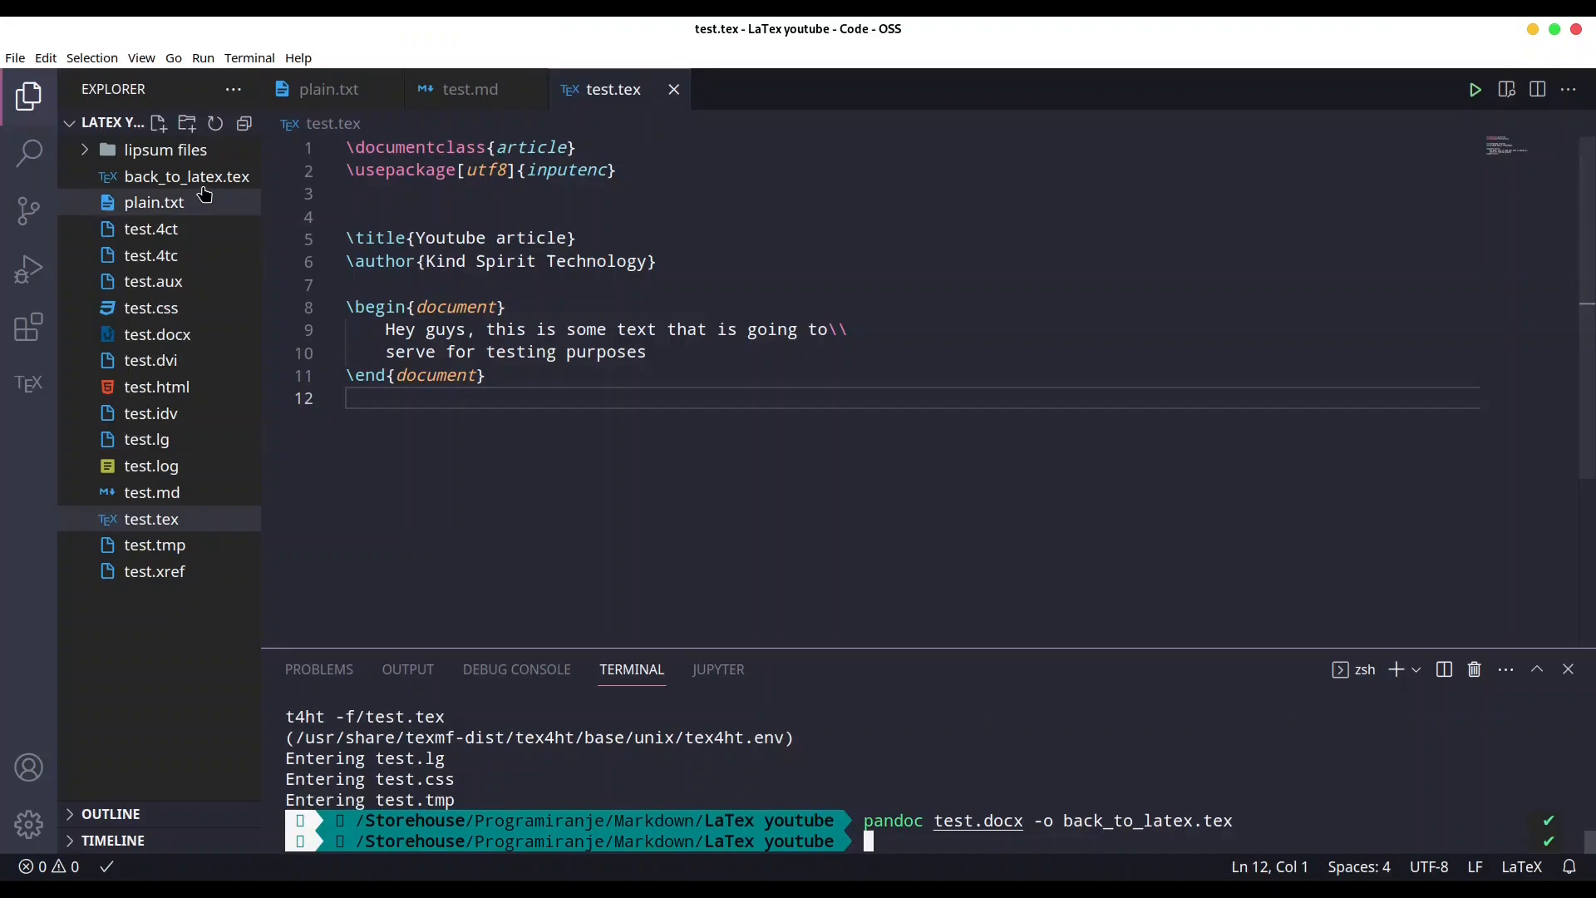
Step: Show back_to_latex.tex split beside test.tex and select the whole test.tex source for comparison
left_click(188, 176)
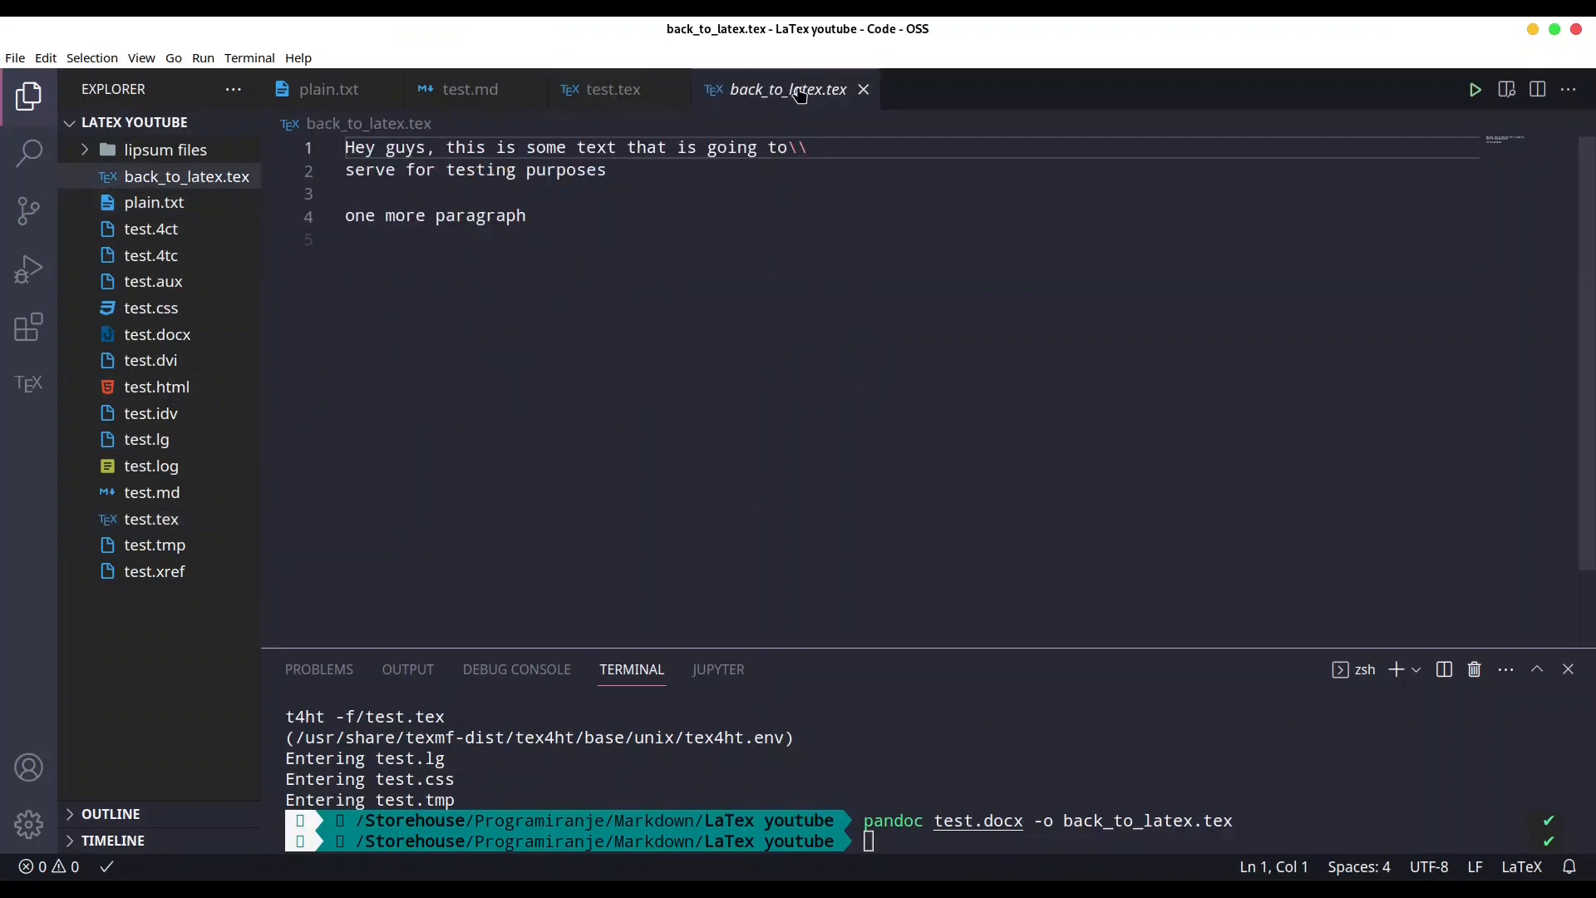
right_click(786, 90)
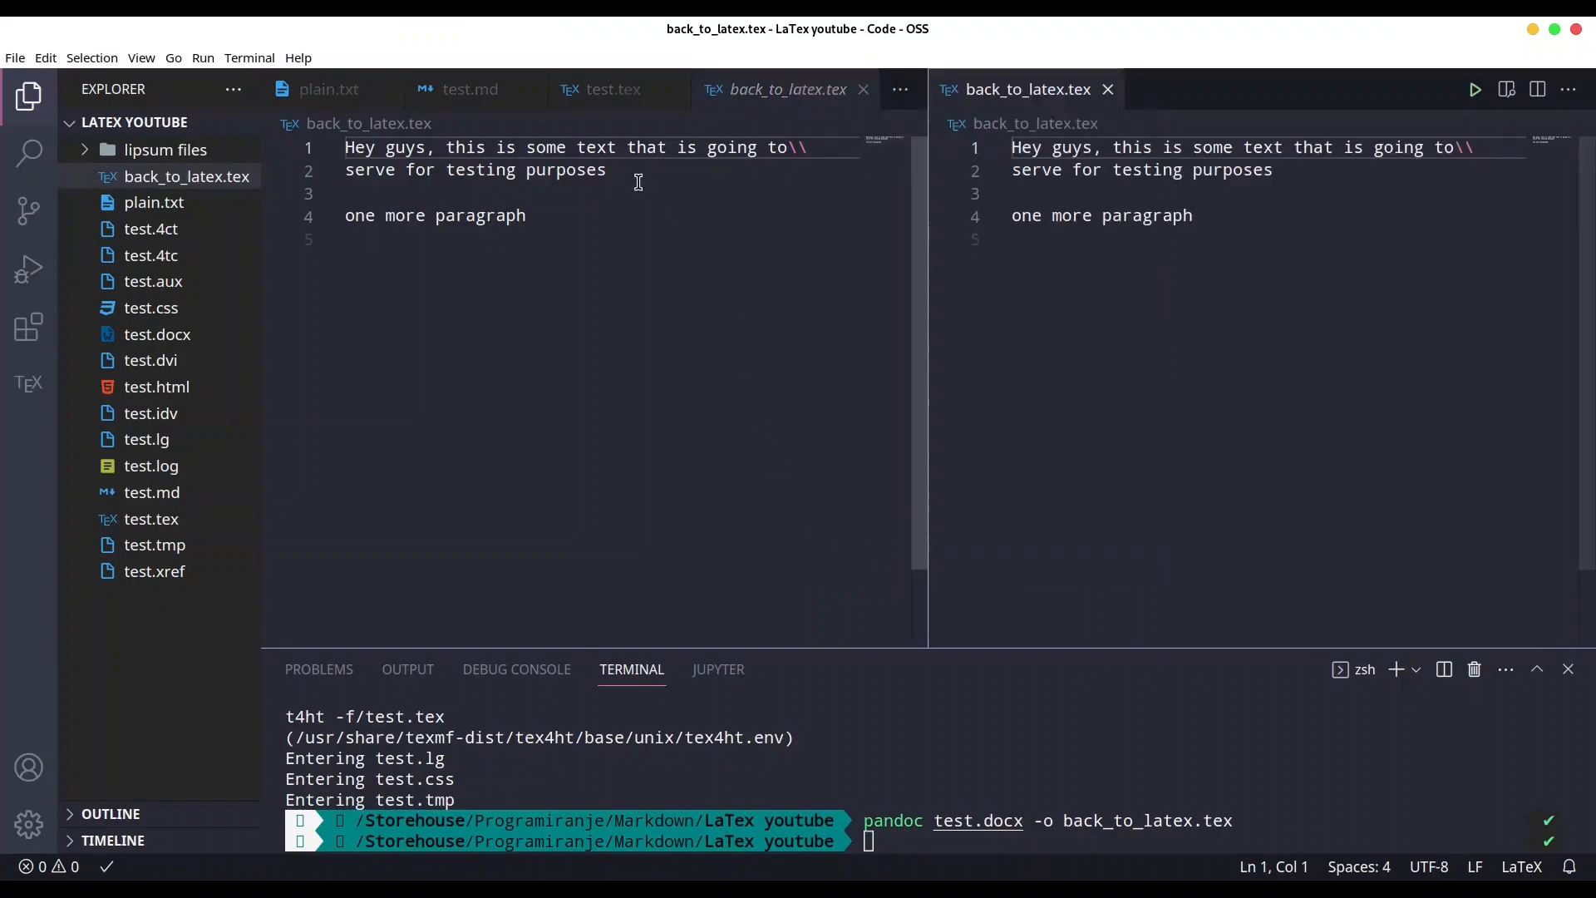
left_click(613, 90)
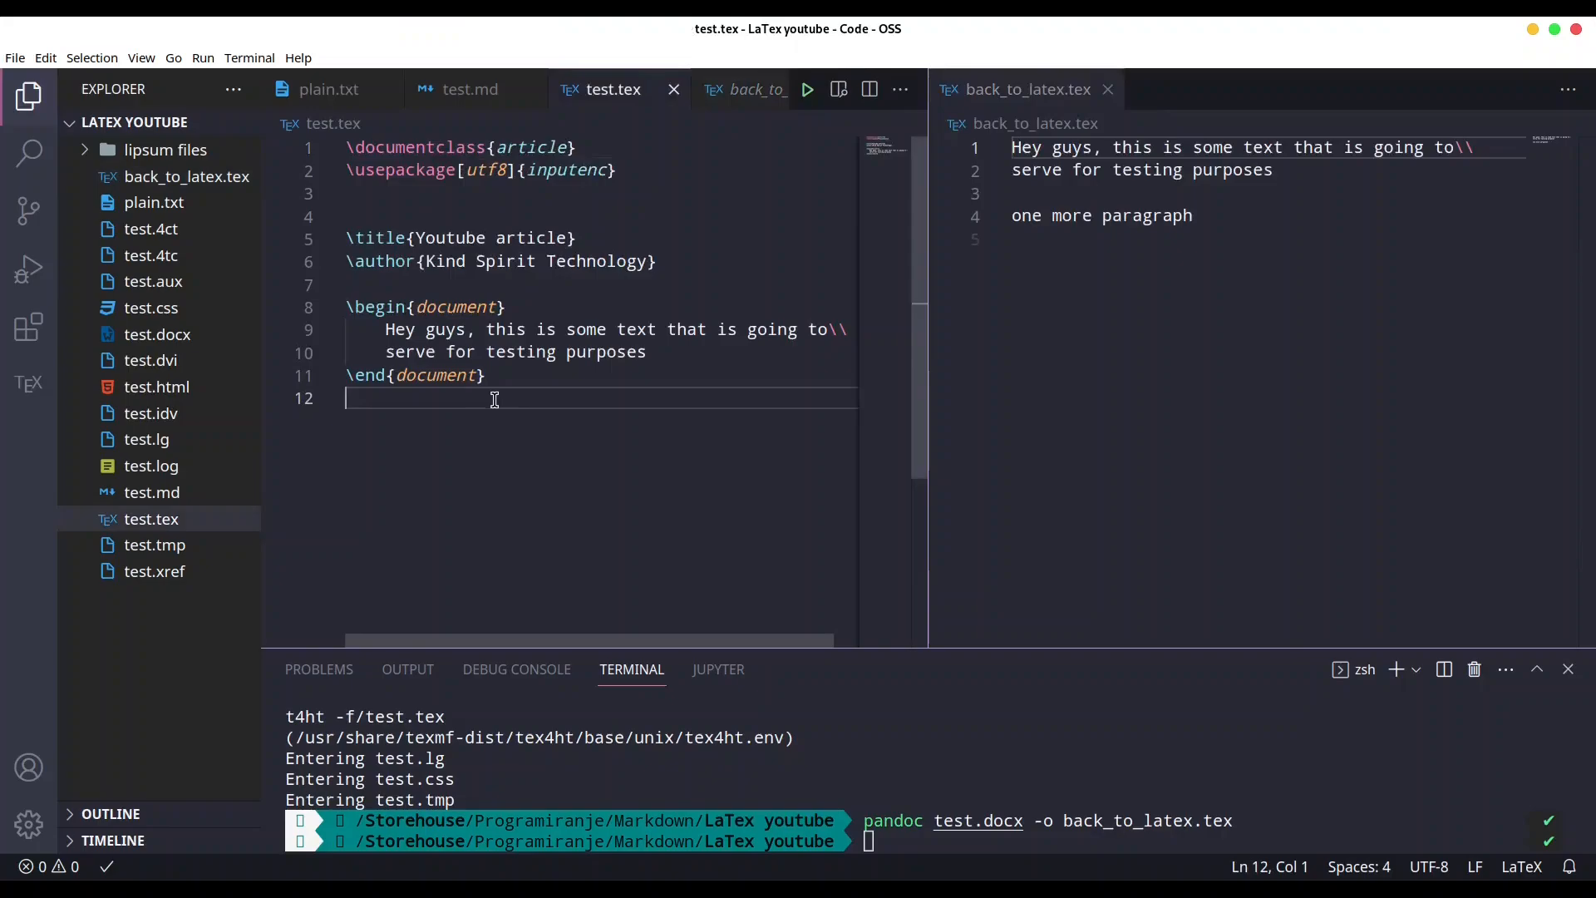
key("ctrl+a")
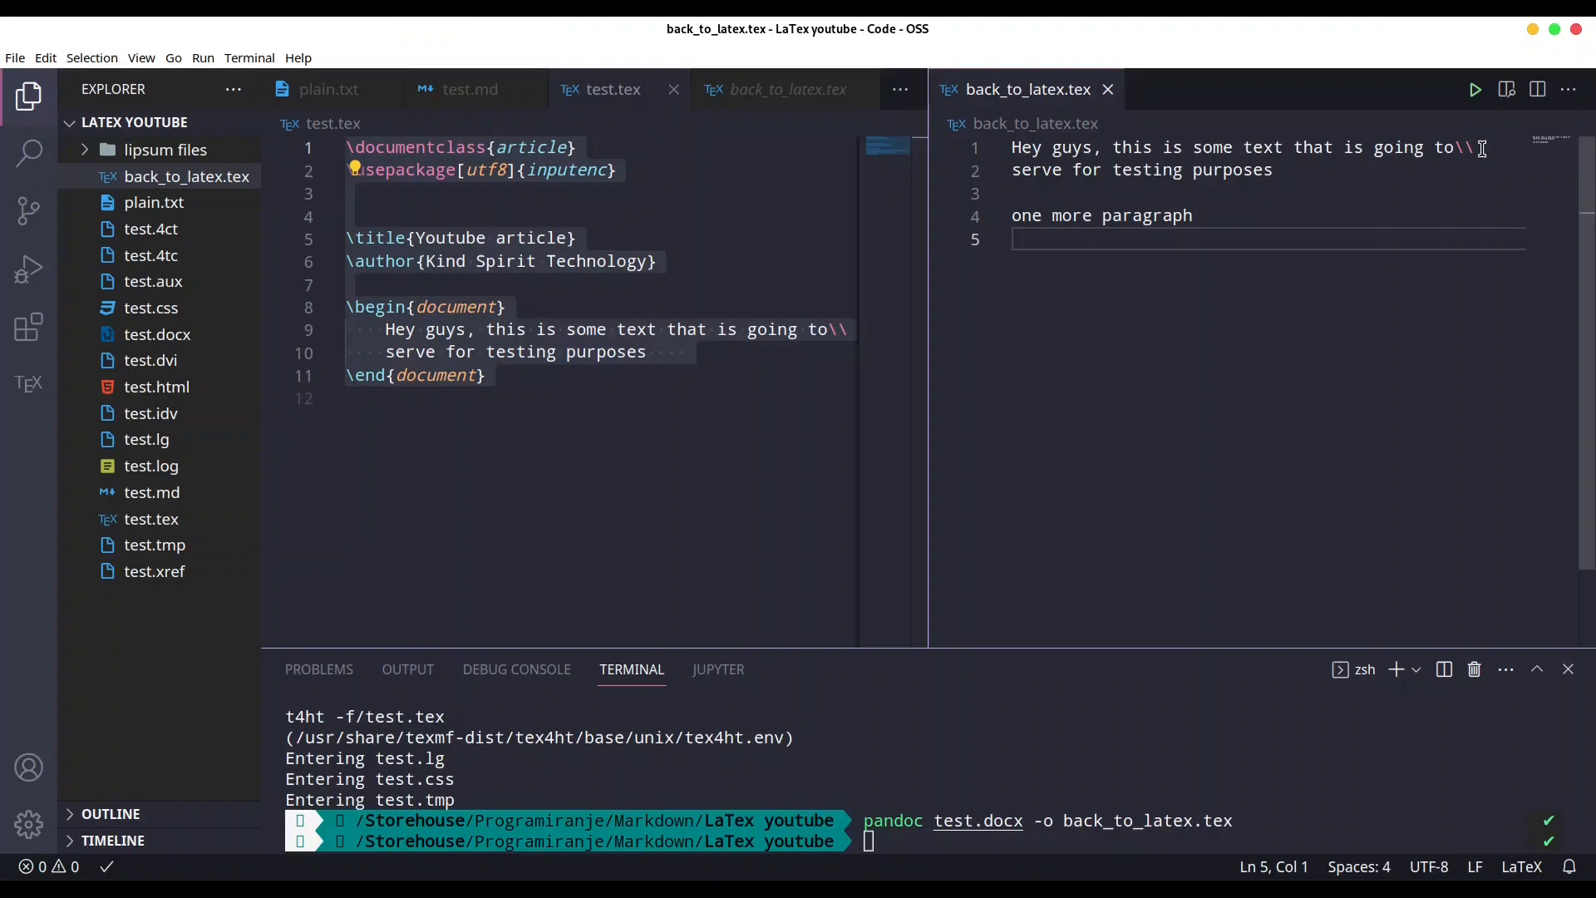
mouse_move(1271, 464)
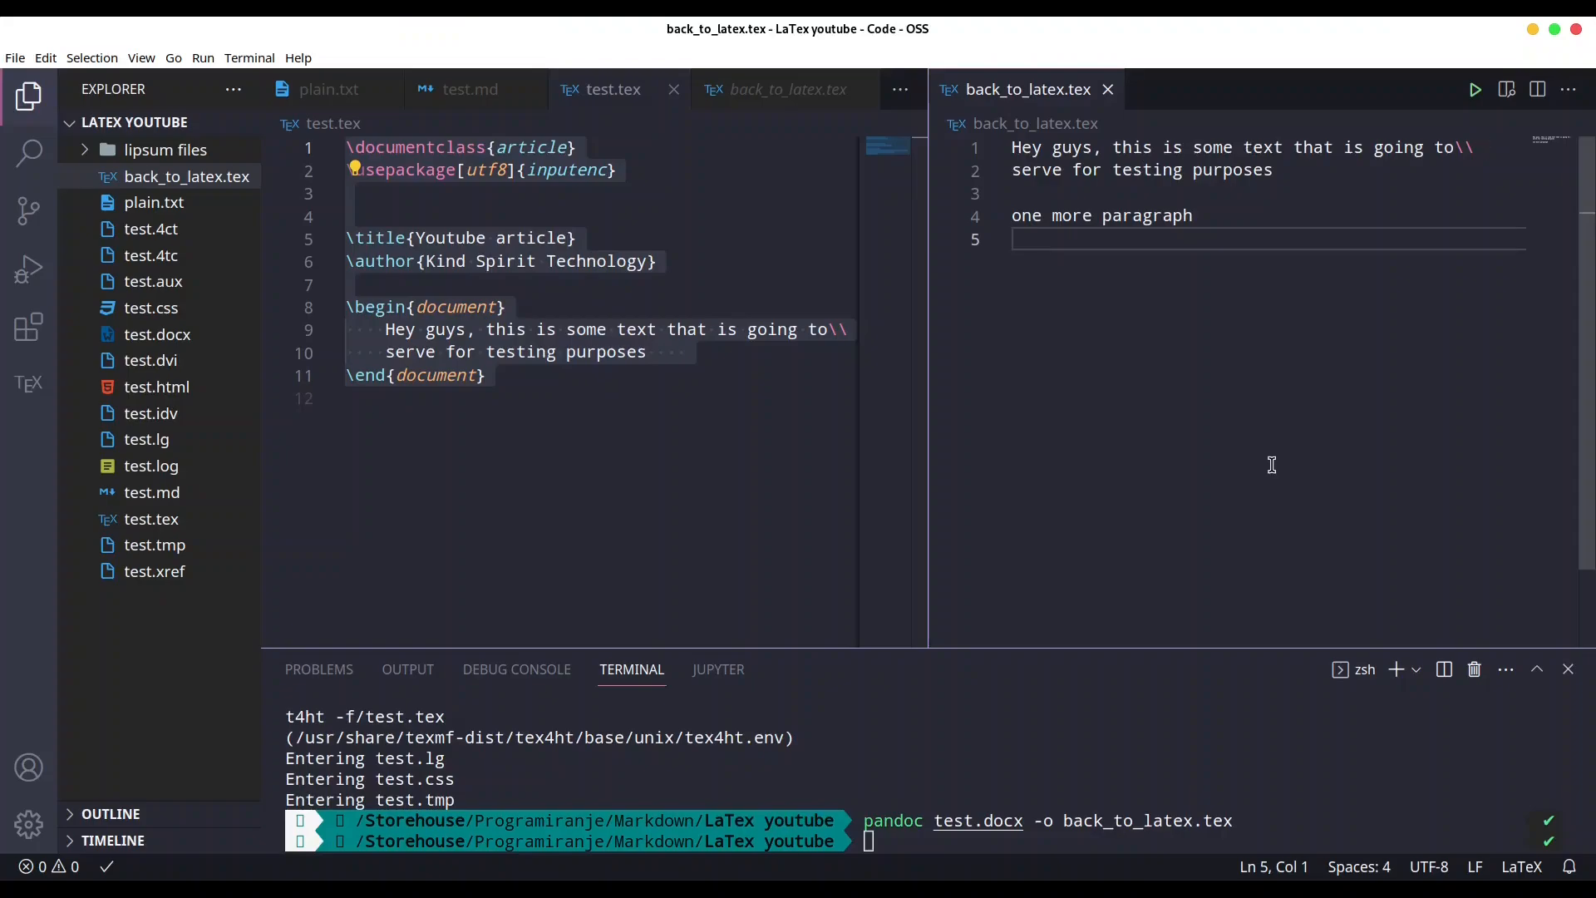